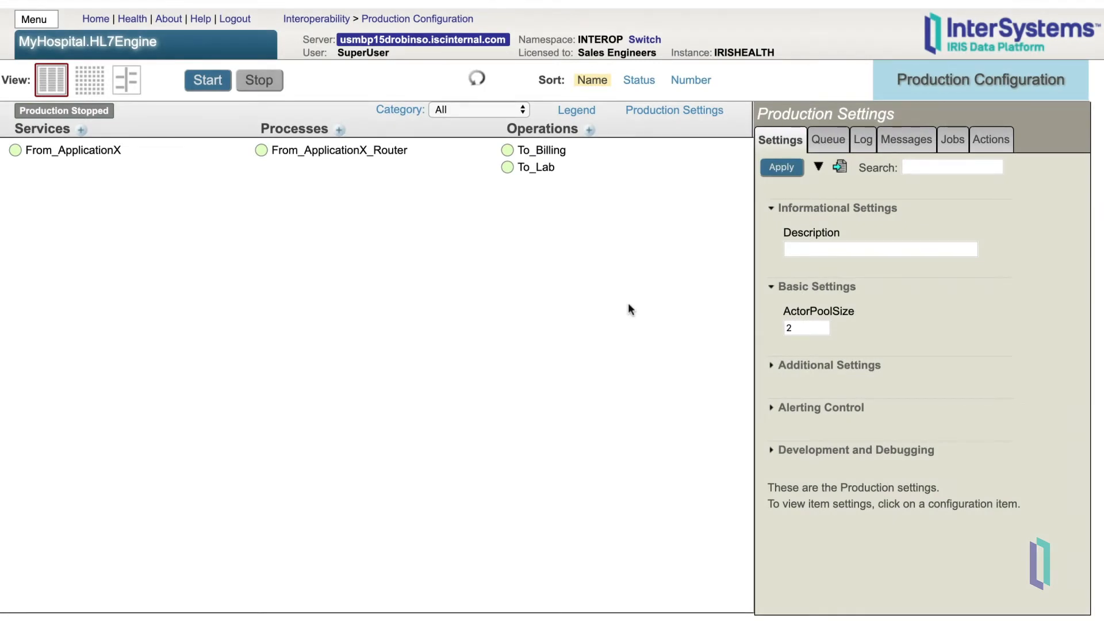
Open the eLearning.ComplexORMRR rule set in the Rule Editor for review.
left_click(338, 149)
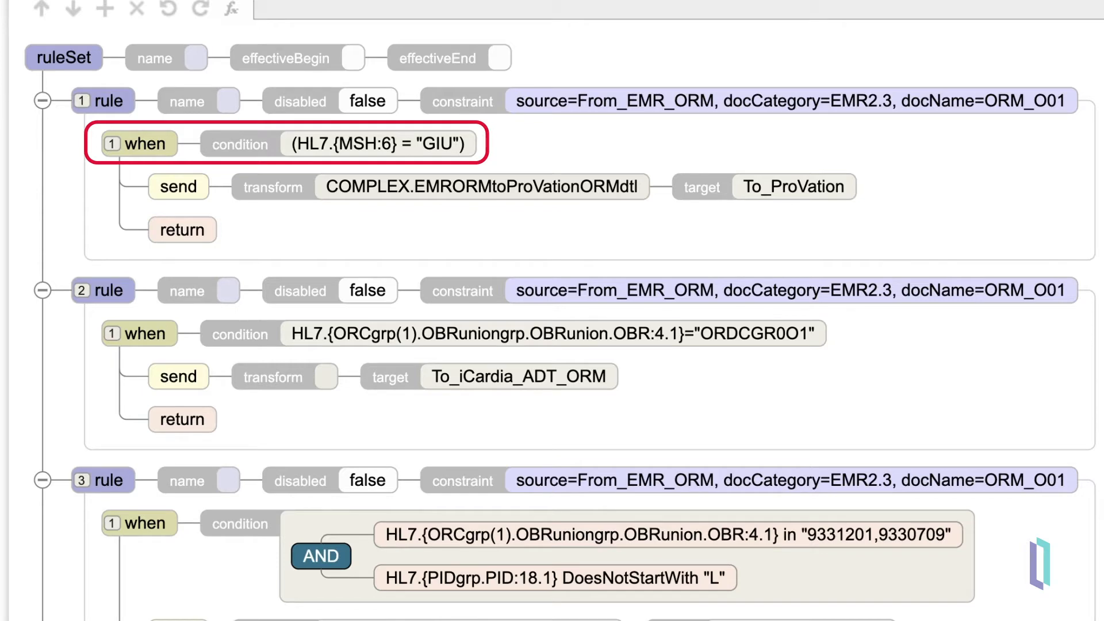
Review the ComplexORMRR conditions and send actions, then start a New blank rule set.
left_click(179, 187)
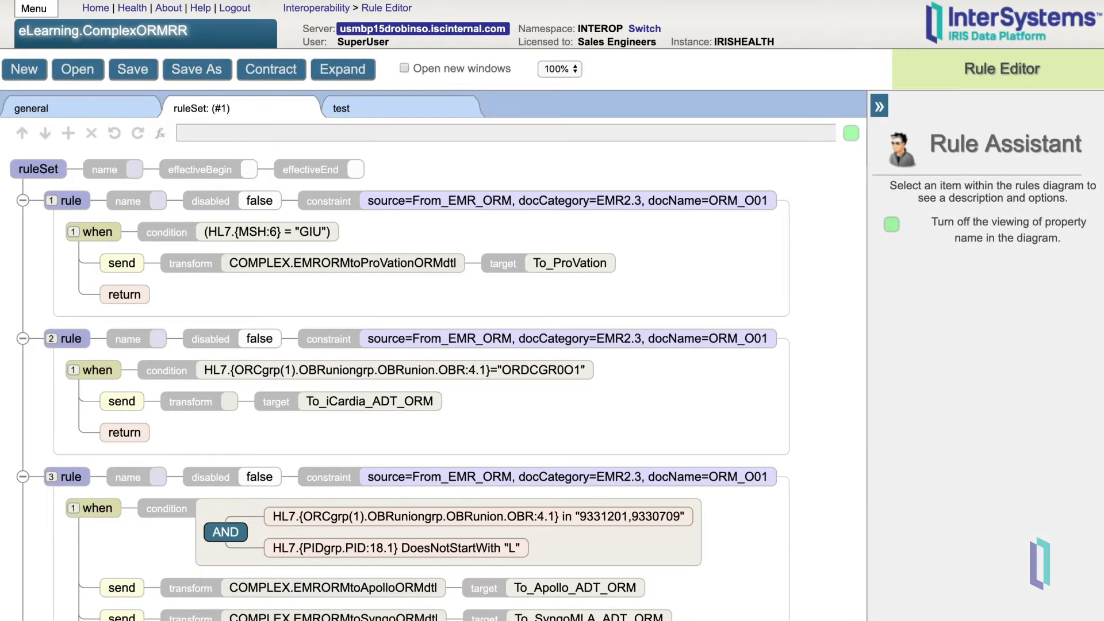
left_click(124, 294)
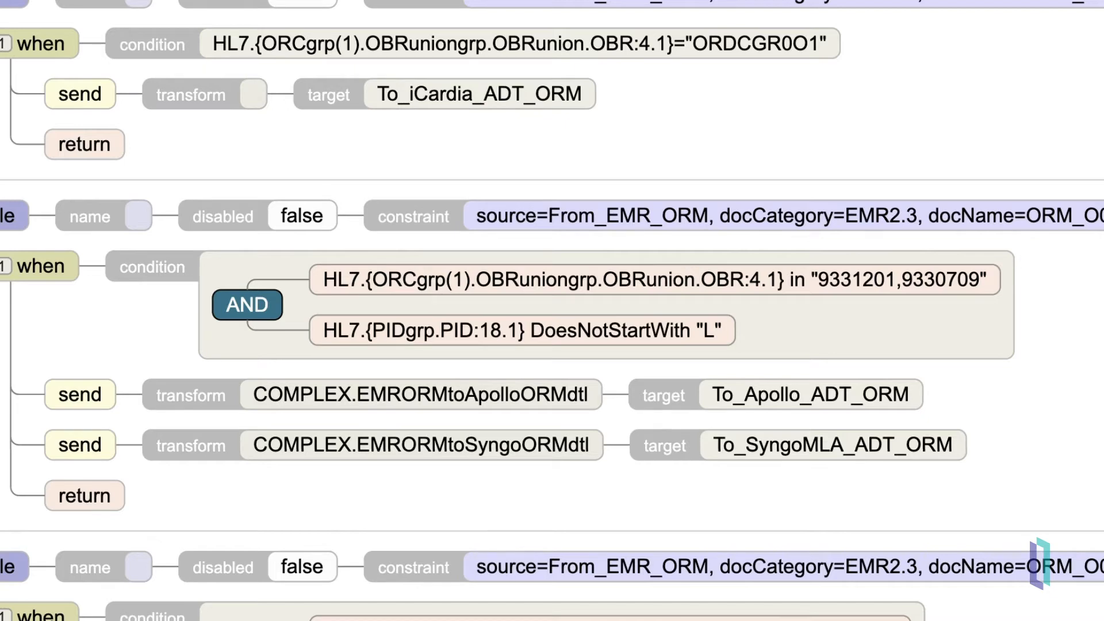
left_click(246, 305)
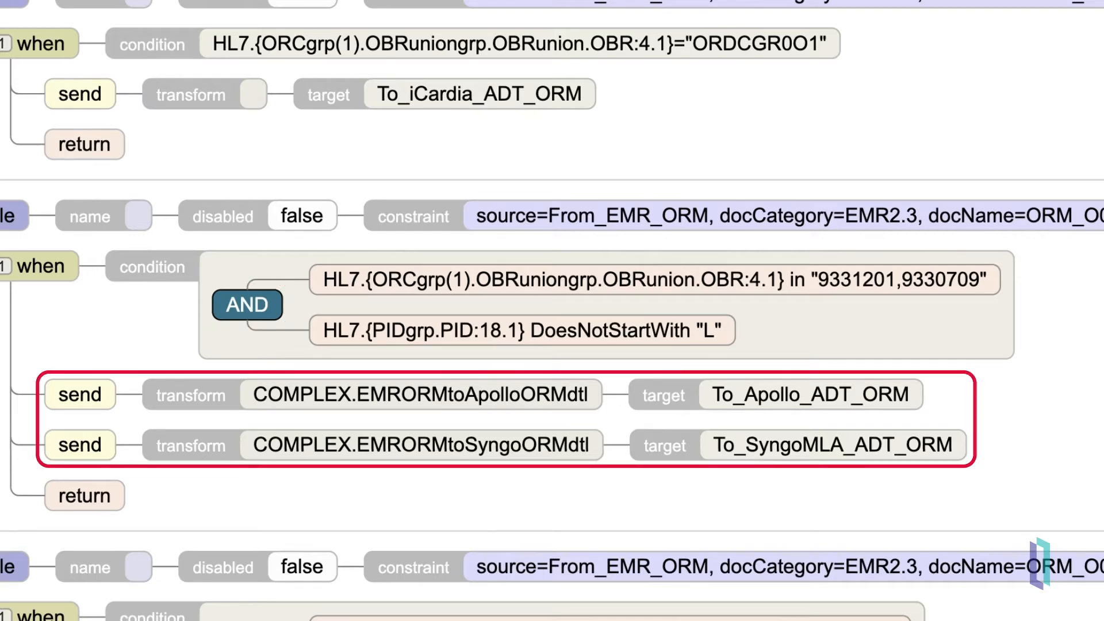
left_click(21, 72)
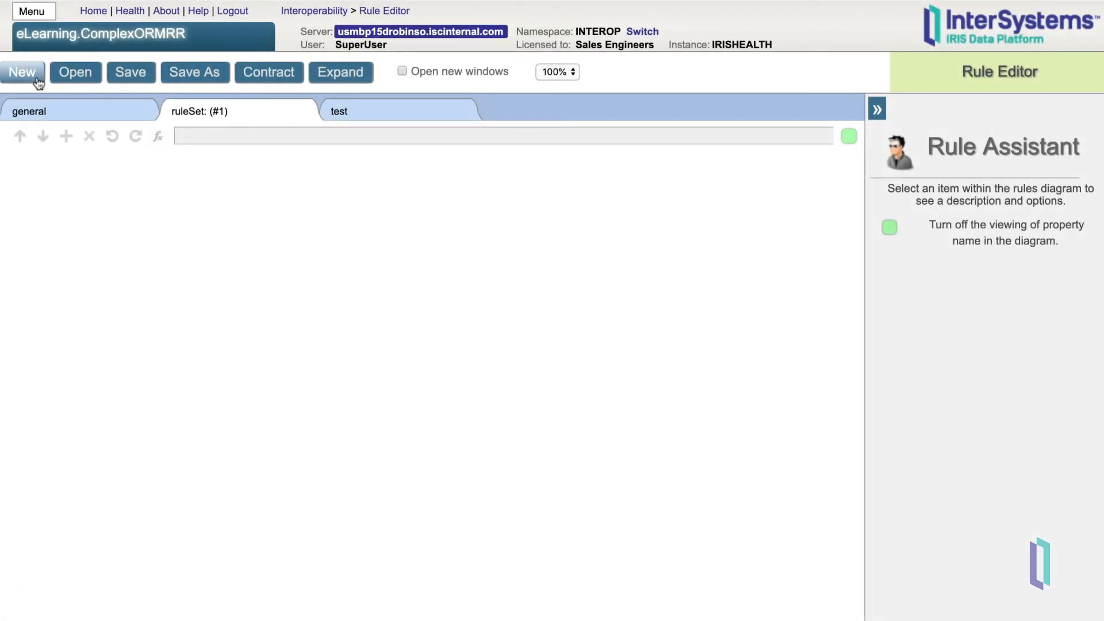
Create business rule RoutingRule of type HL7 Message Routing Rule in the wizard.
left_click(22, 71)
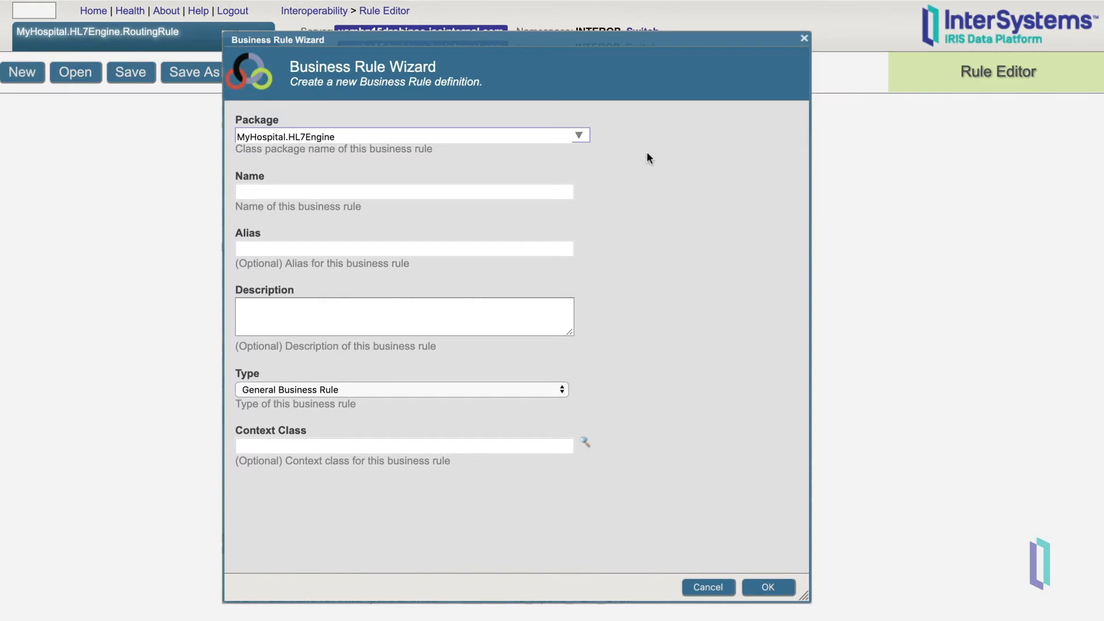
type("RoutingRule")
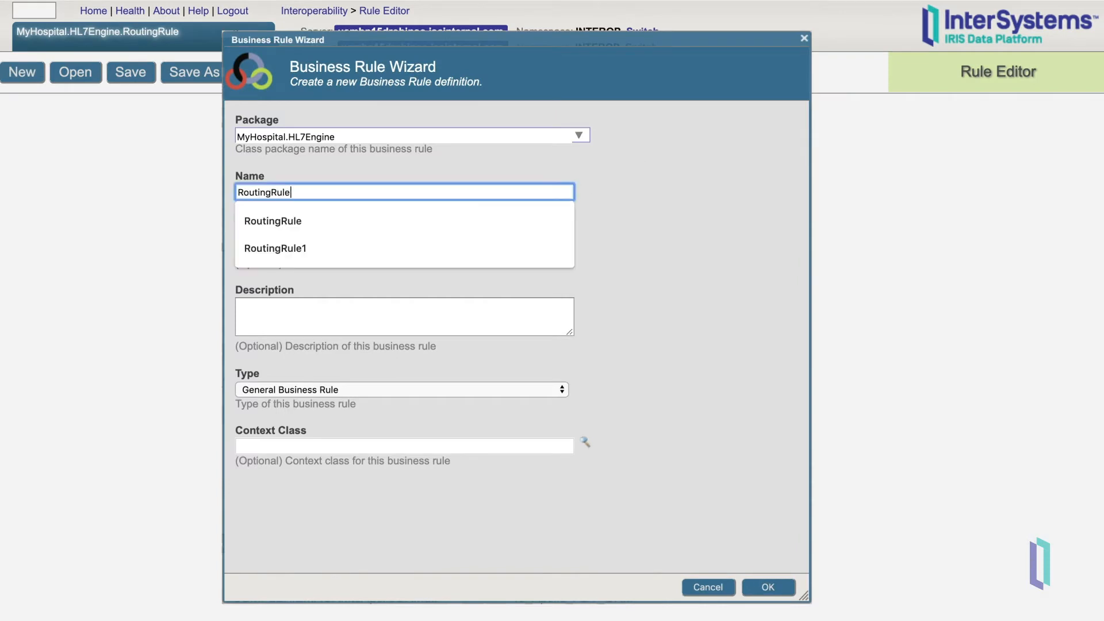
left_click(402, 390)
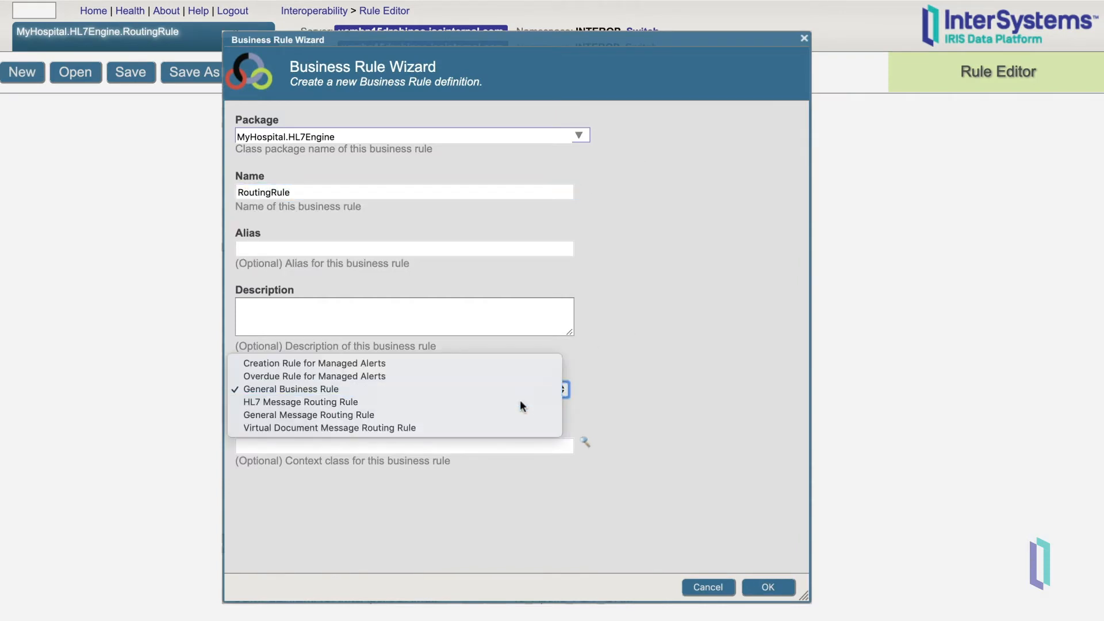
left_click(300, 401)
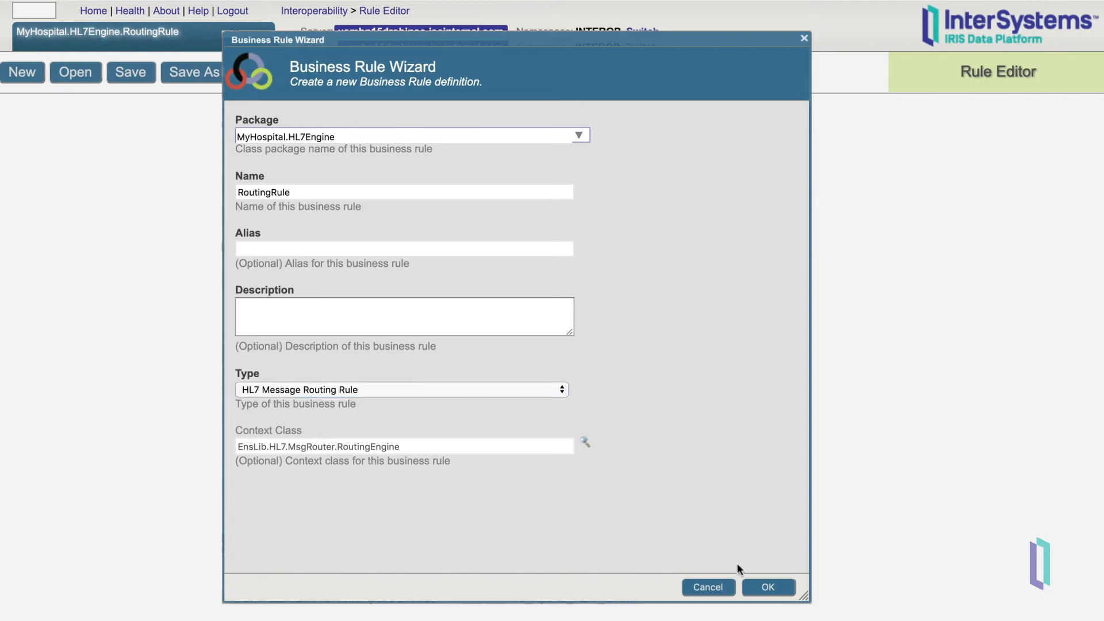
left_click(766, 587)
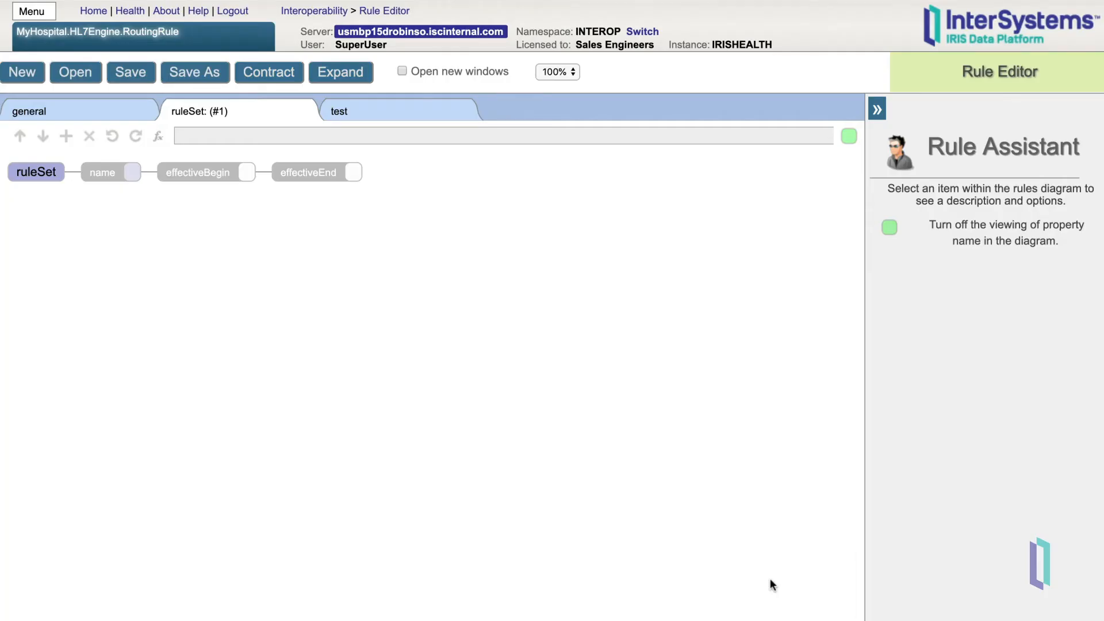
Set the rule's Production Name to MyHospital.HL7Engine on the general tab.
left_click(29, 110)
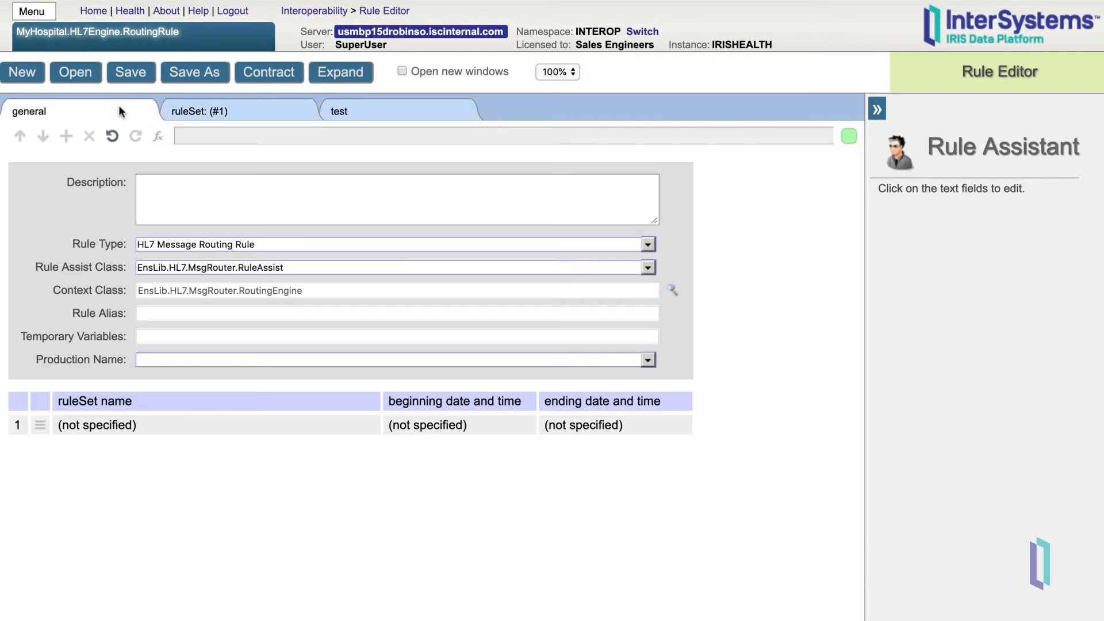
mouse_move(678, 386)
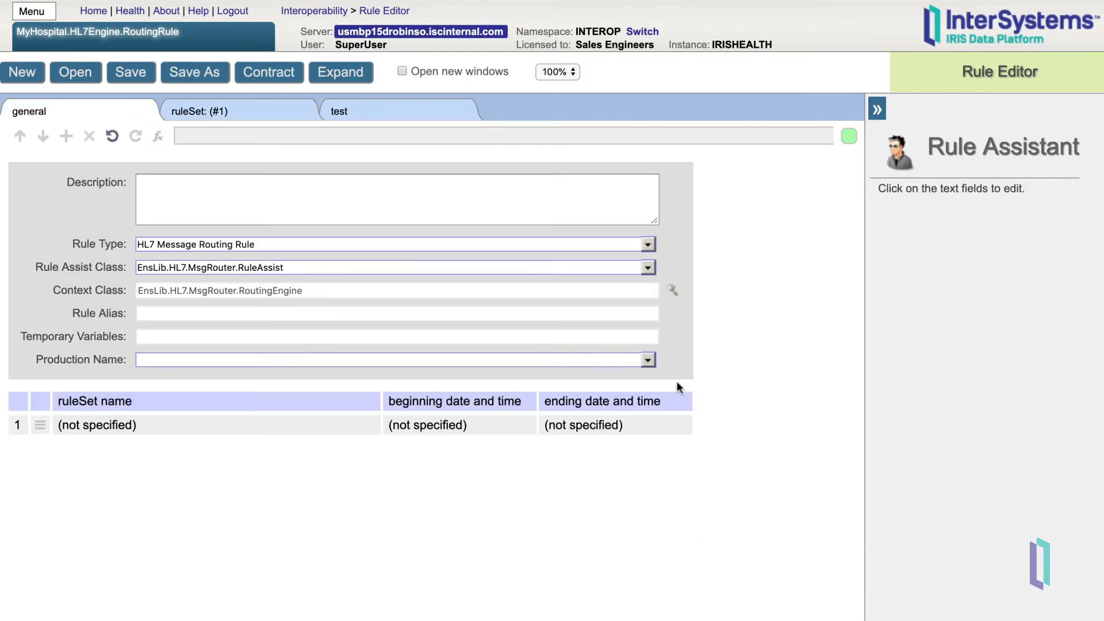
left_click(391, 359)
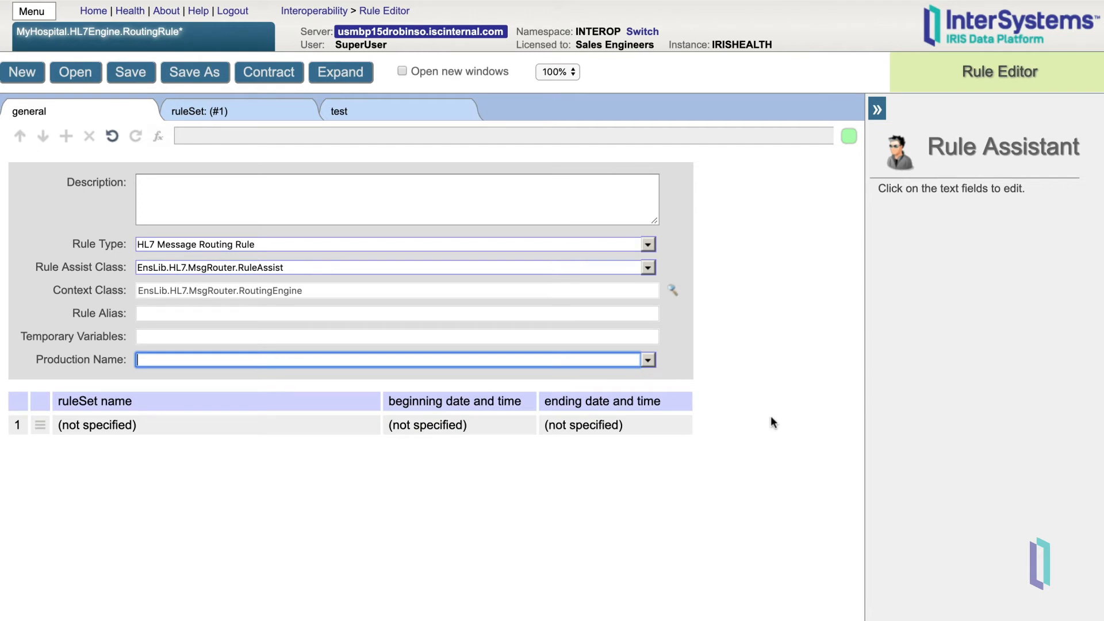
type("My")
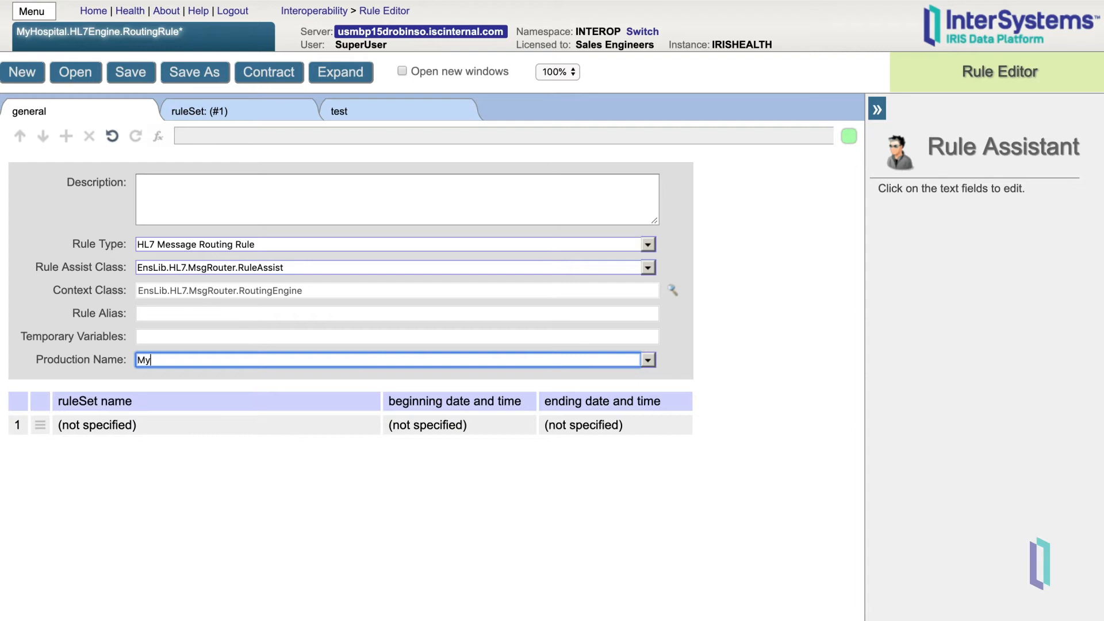
type("Hospital.")
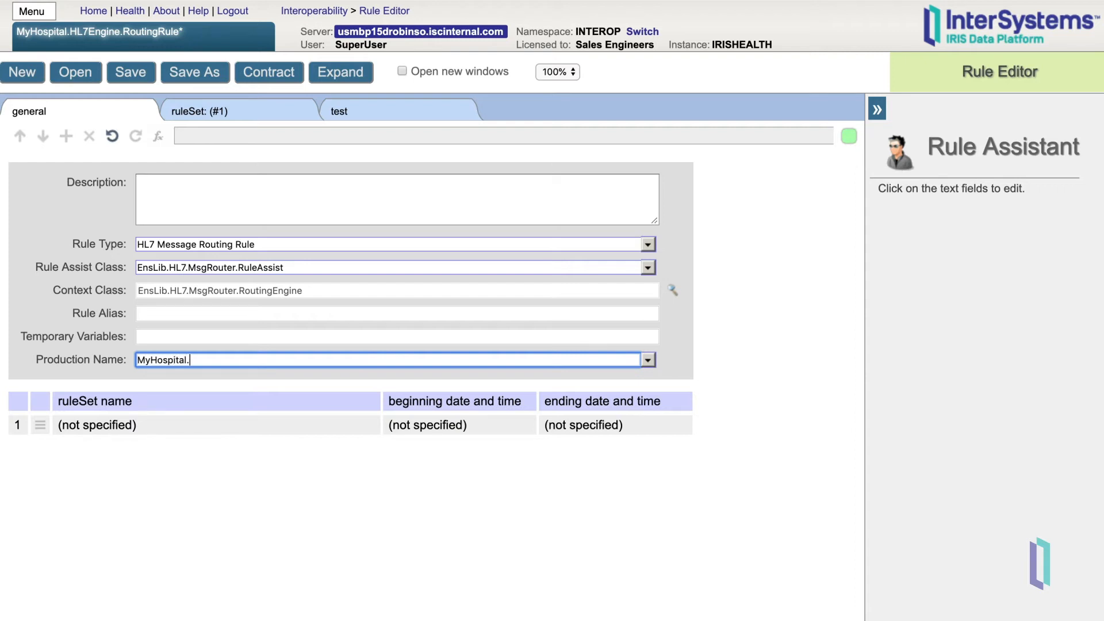
type("HL7Eng")
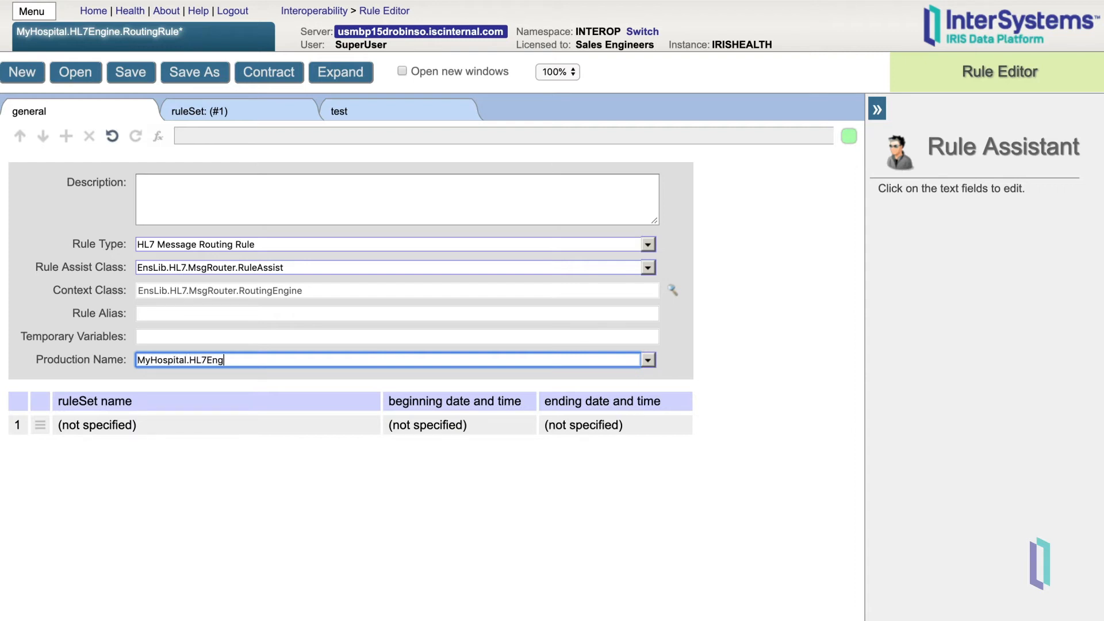
type("ine")
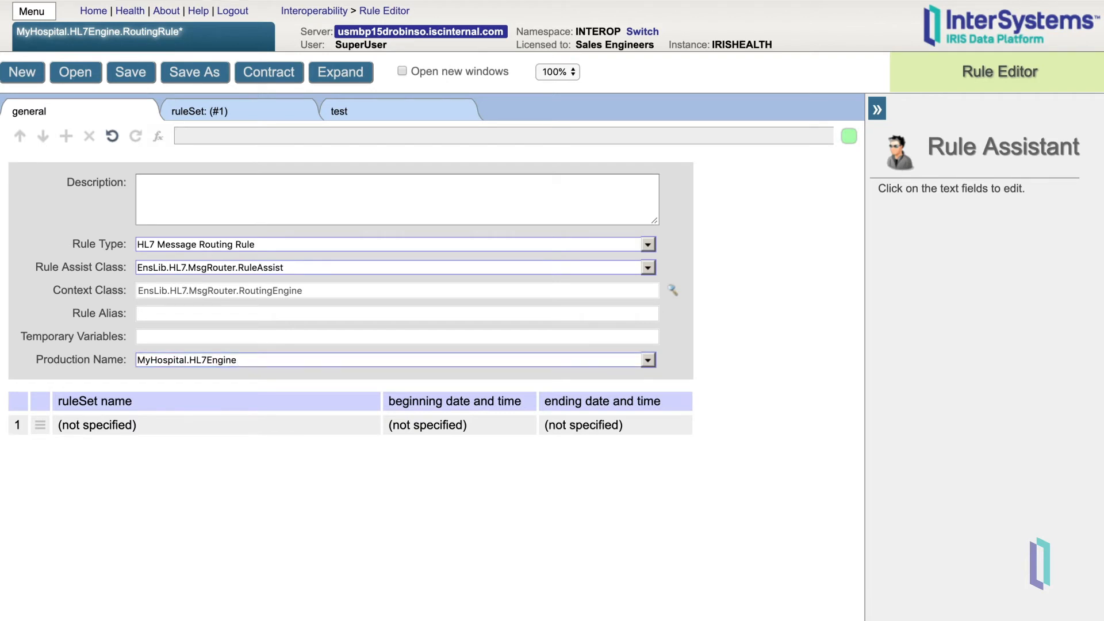
left_click(205, 110)
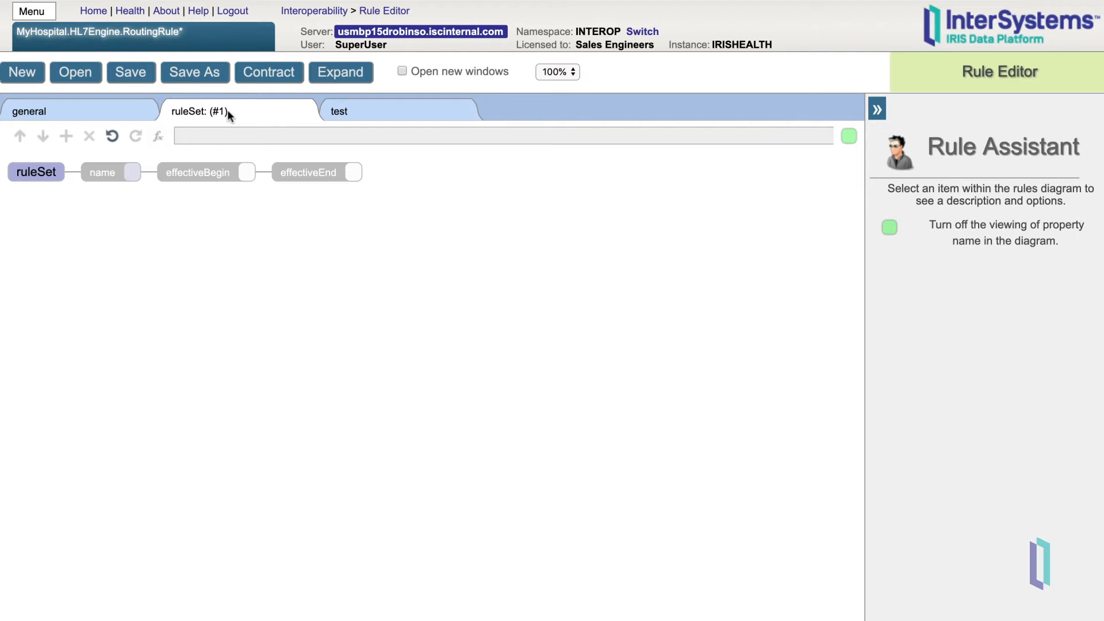
Add a rule to the rule set and bring up its HL7 constraint editor.
left_click(35, 172)
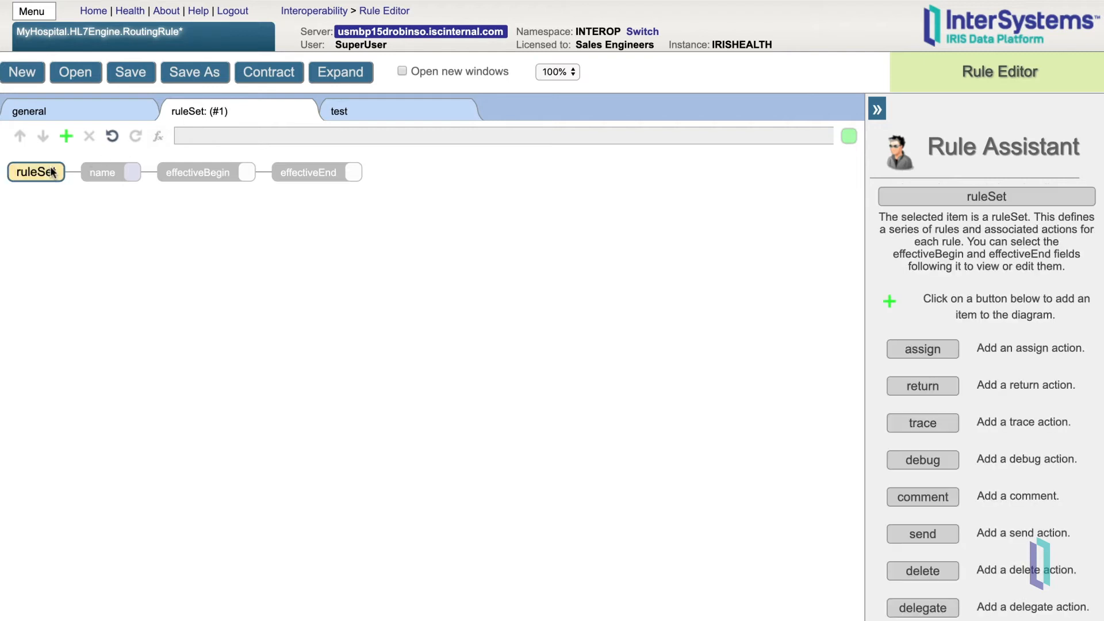
left_click(66, 136)
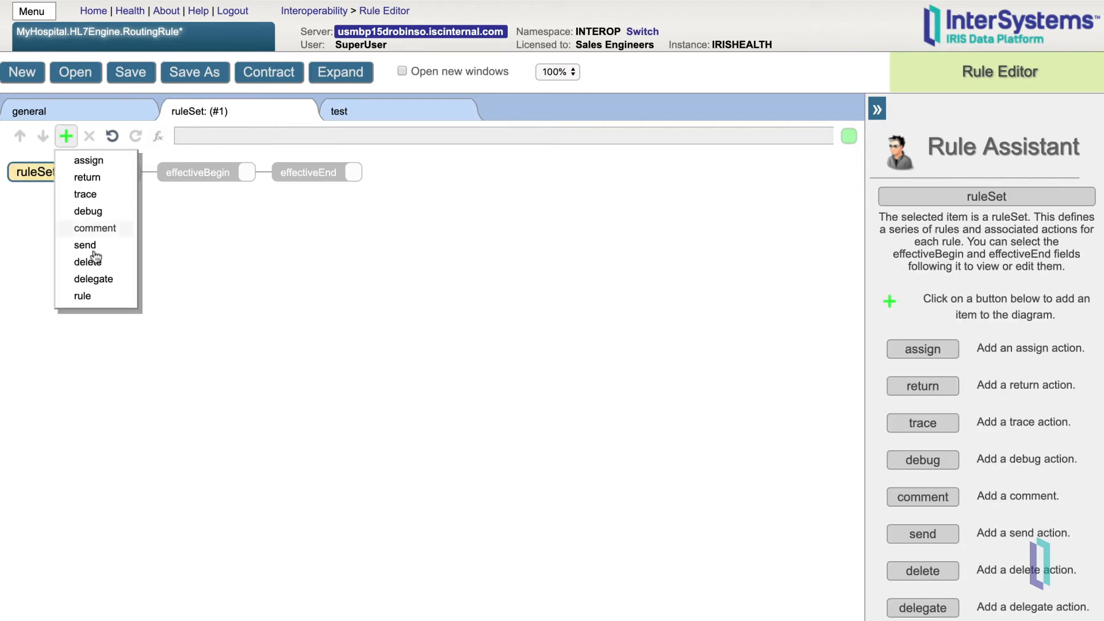
left_click(83, 296)
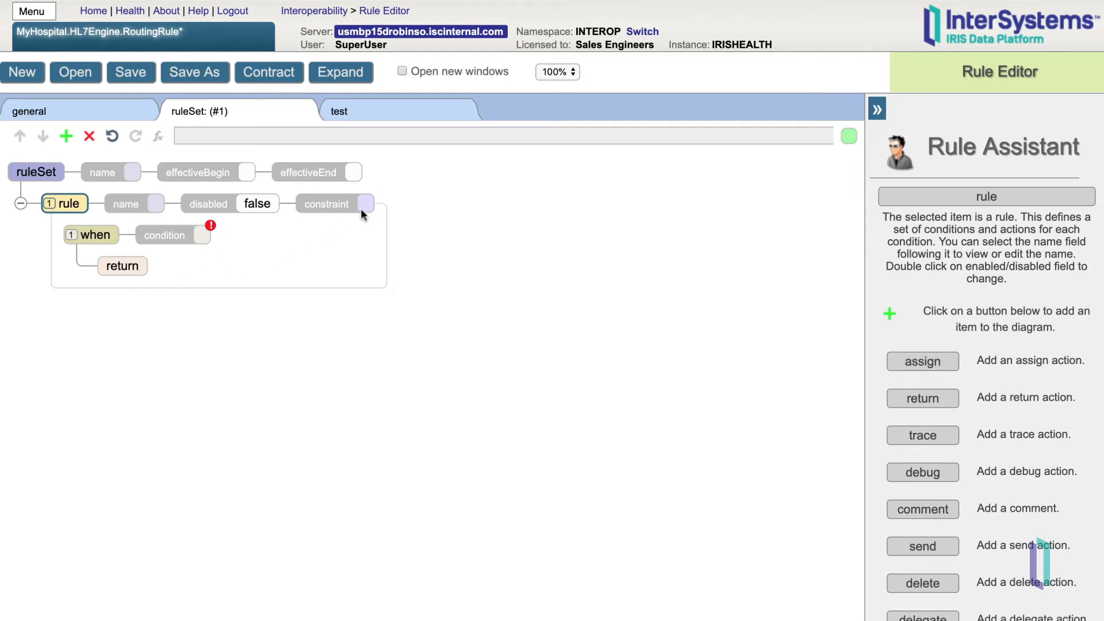
left_click(362, 204)
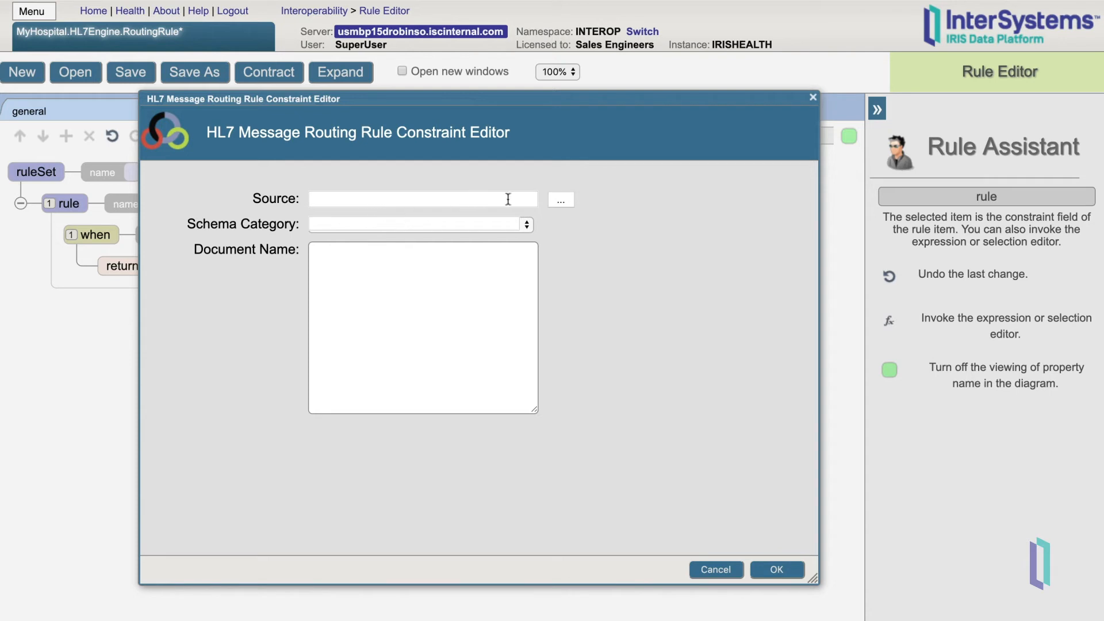
Constrain the rule to source From_ApplicationX, schema category 2.3.1, document ADT_A01.
left_click(560, 199)
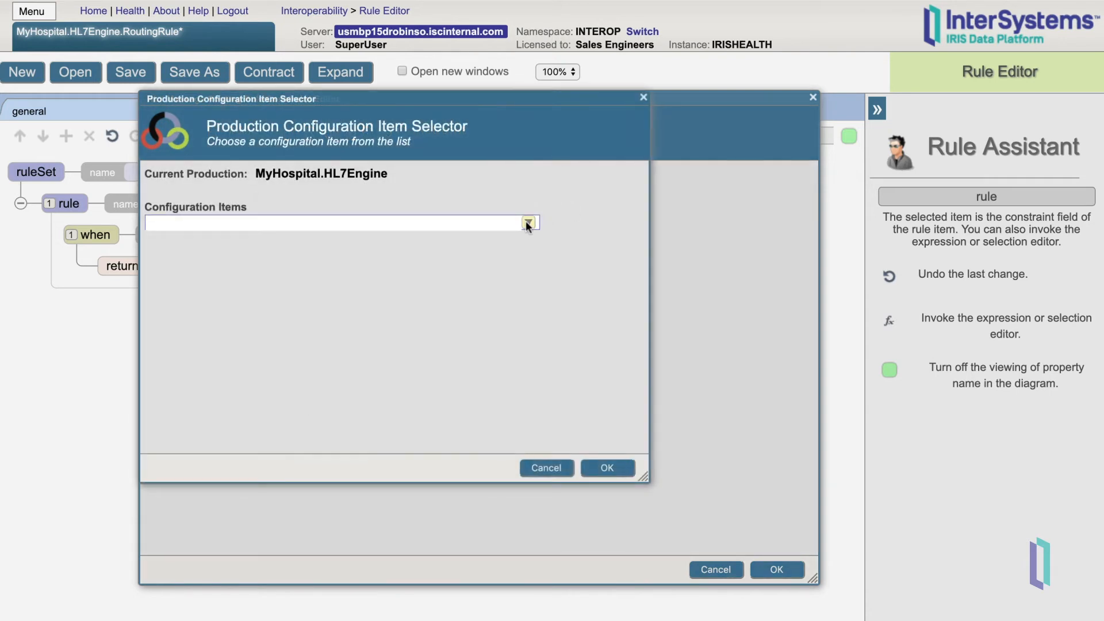
left_click(528, 222)
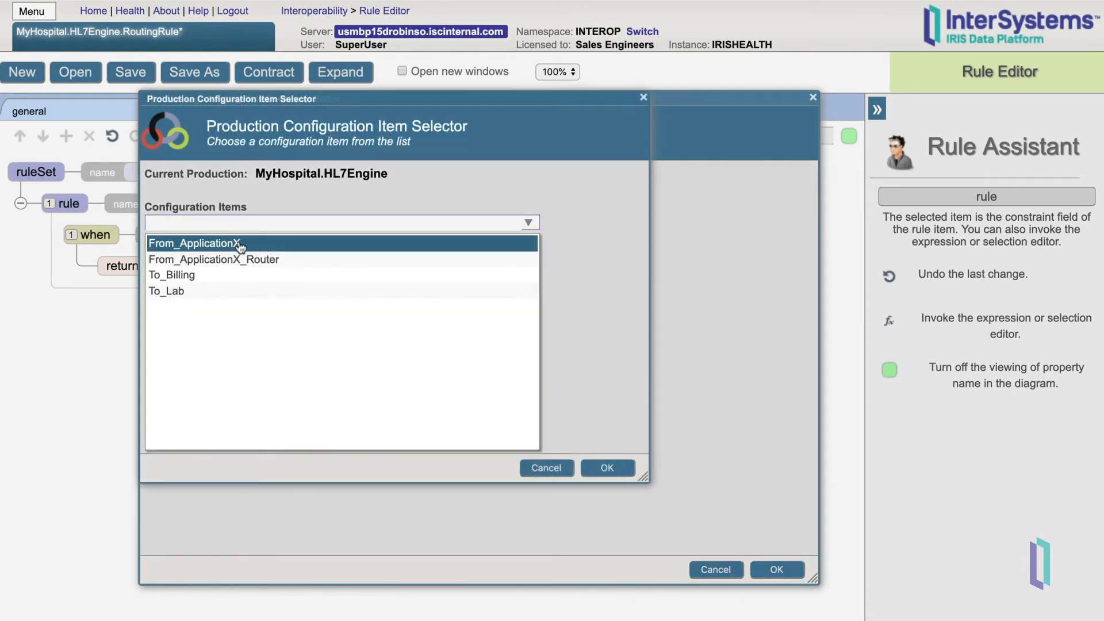
left_click(606, 468)
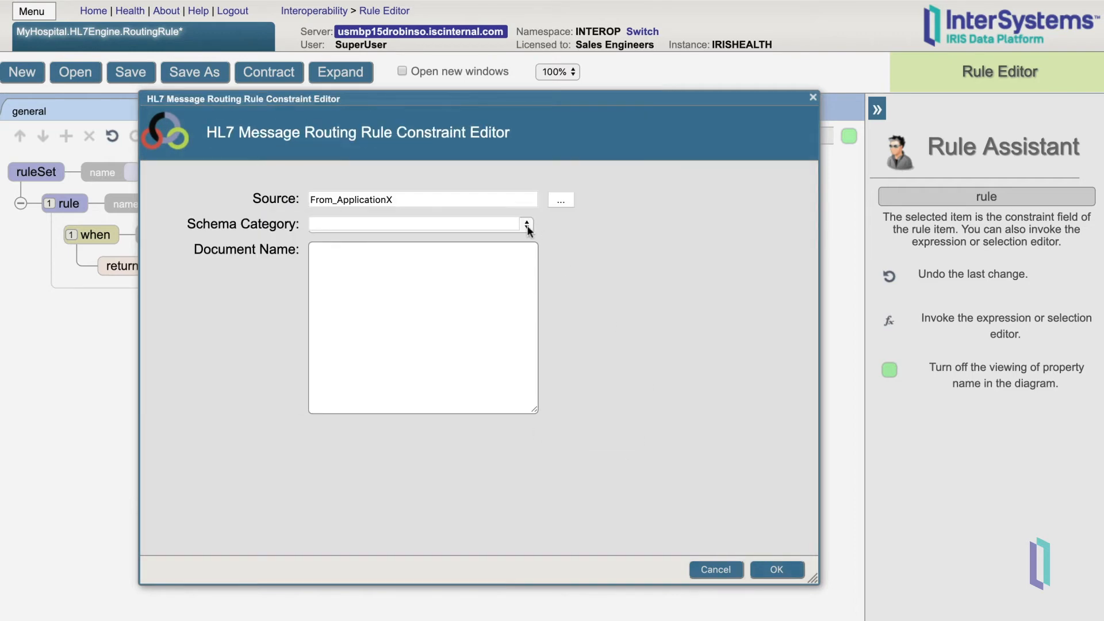
left_click(526, 224)
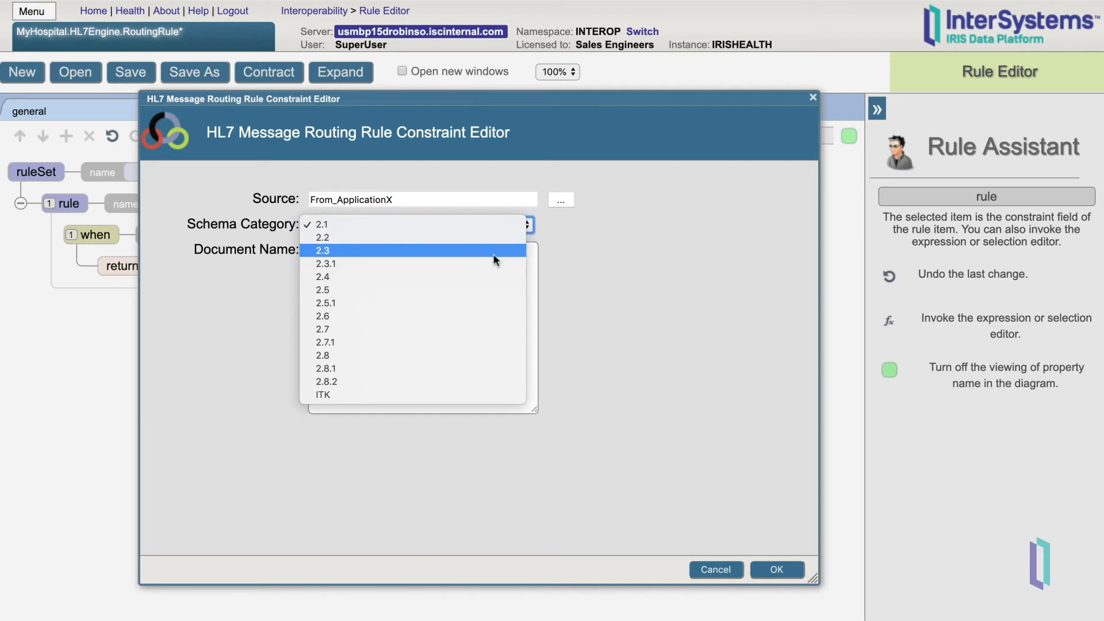
left_click(326, 264)
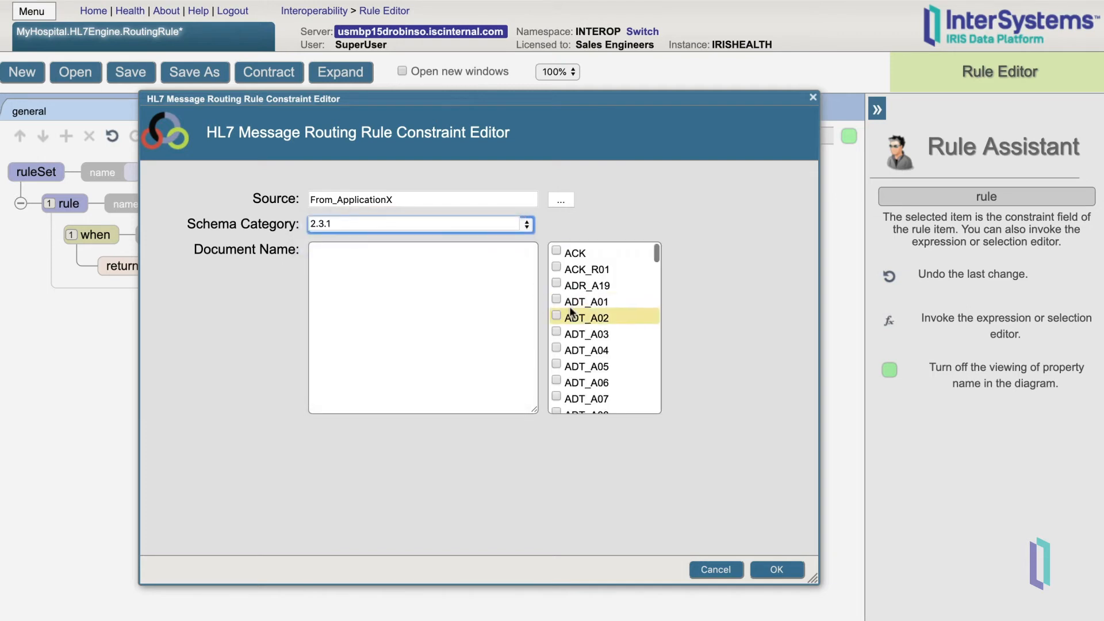
left_click(555, 299)
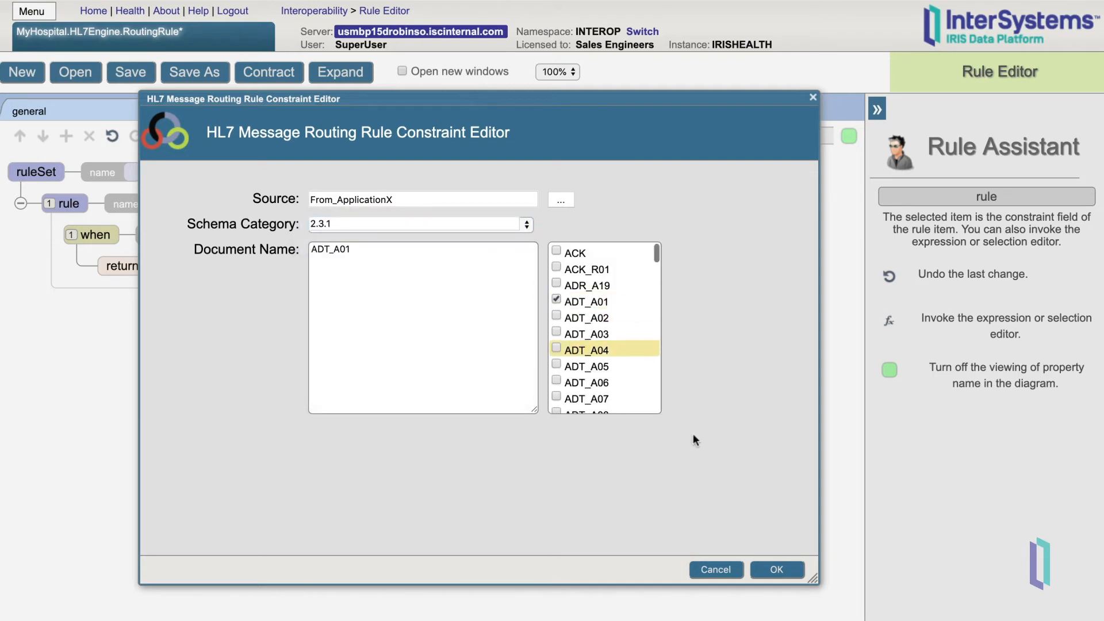
left_click(776, 569)
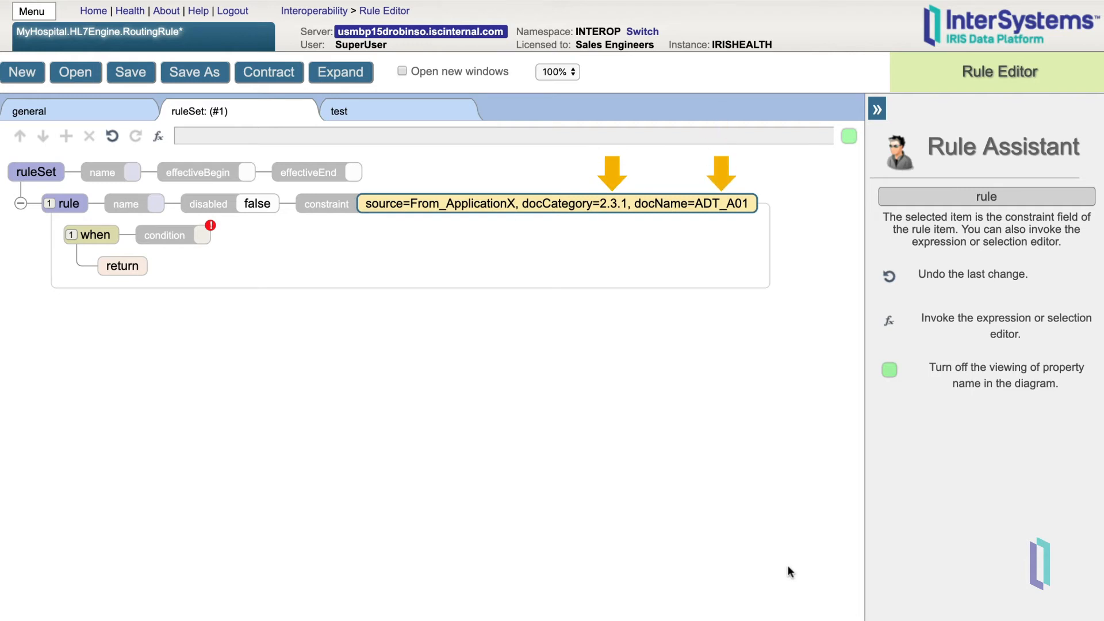
mouse_move(581, 467)
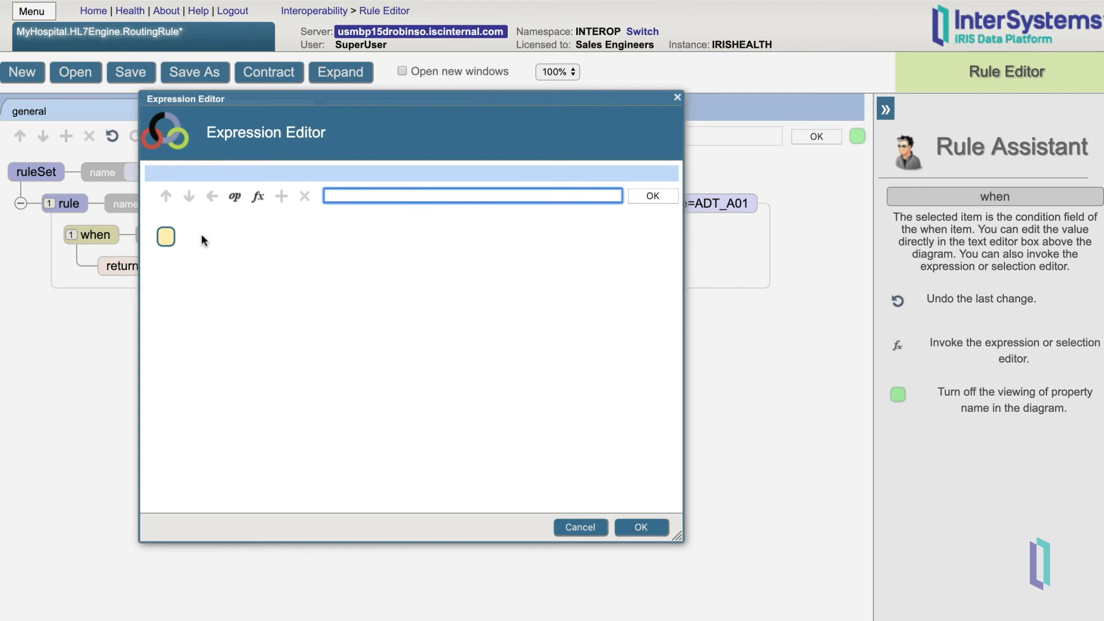
mouse_move(254, 313)
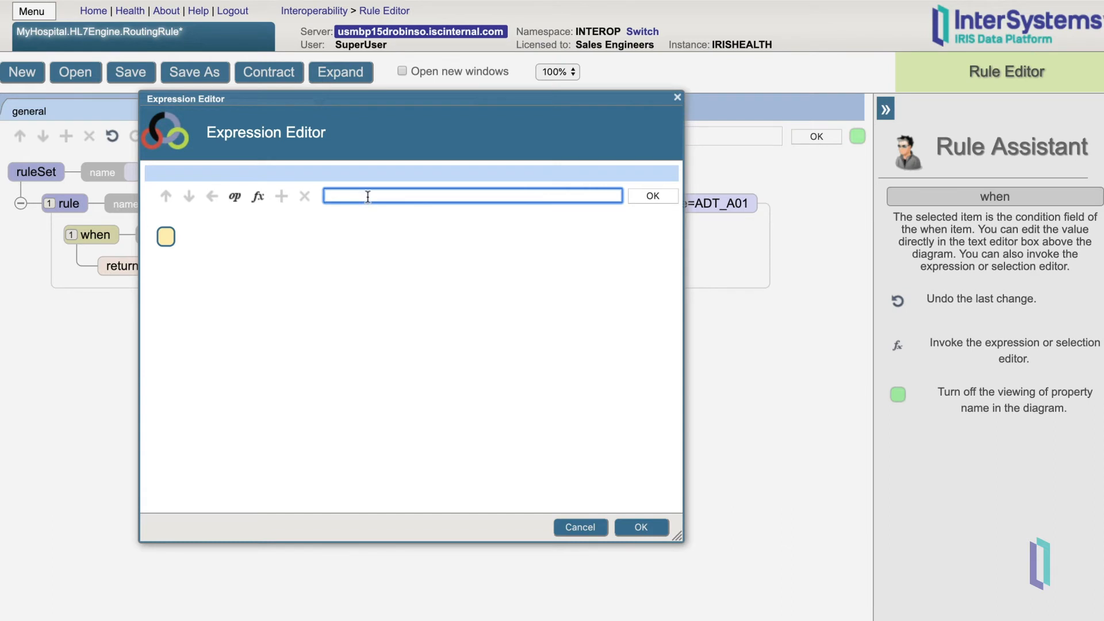
Make the when condition HL7.{PID:PatientName().givenname} StartsWith "J".
type("HL7.{PID:PatientName().givenname")
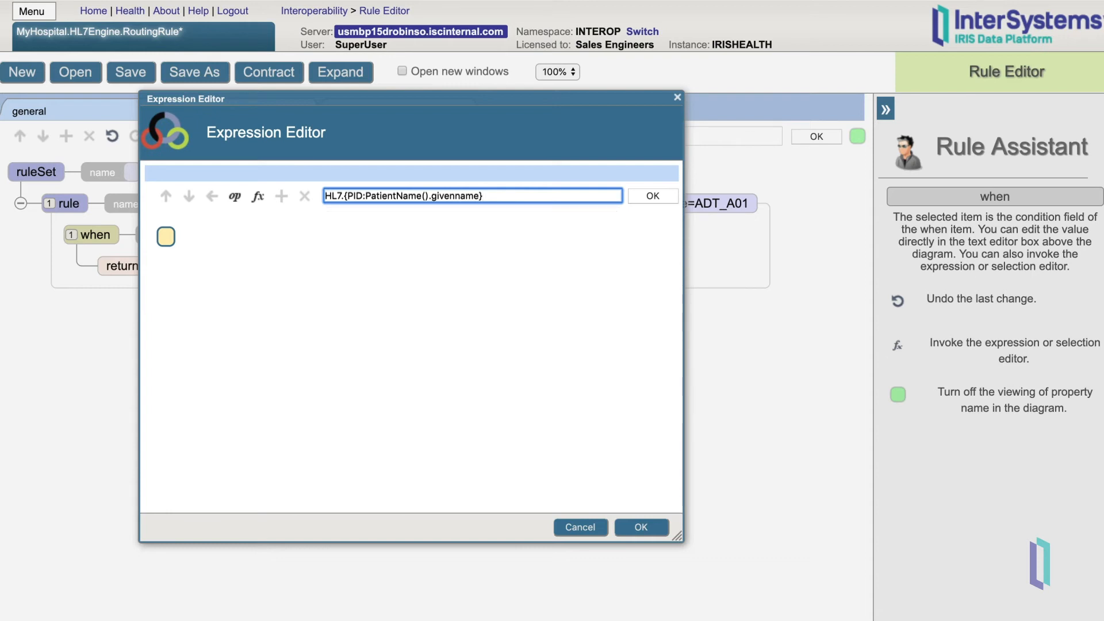
left_click(651, 195)
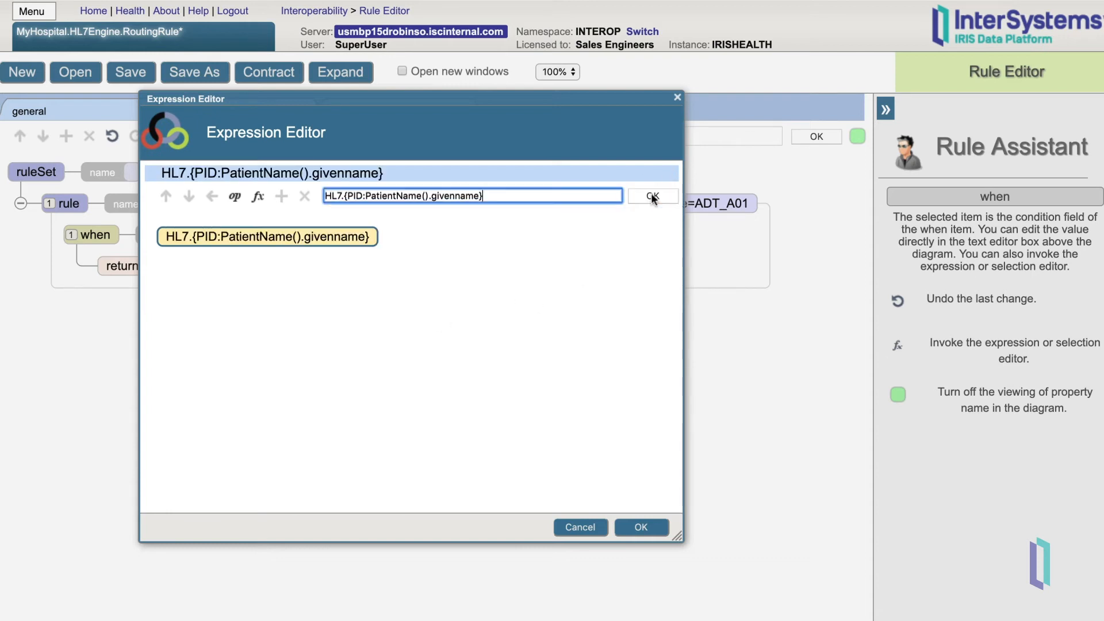
mouse_move(588, 313)
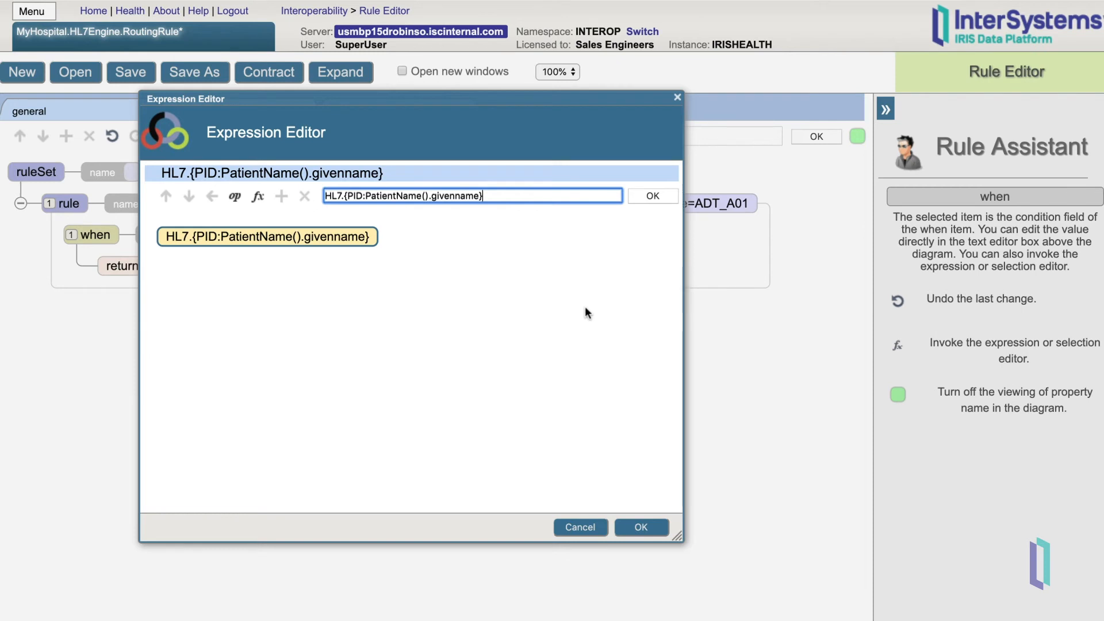
left_click(257, 195)
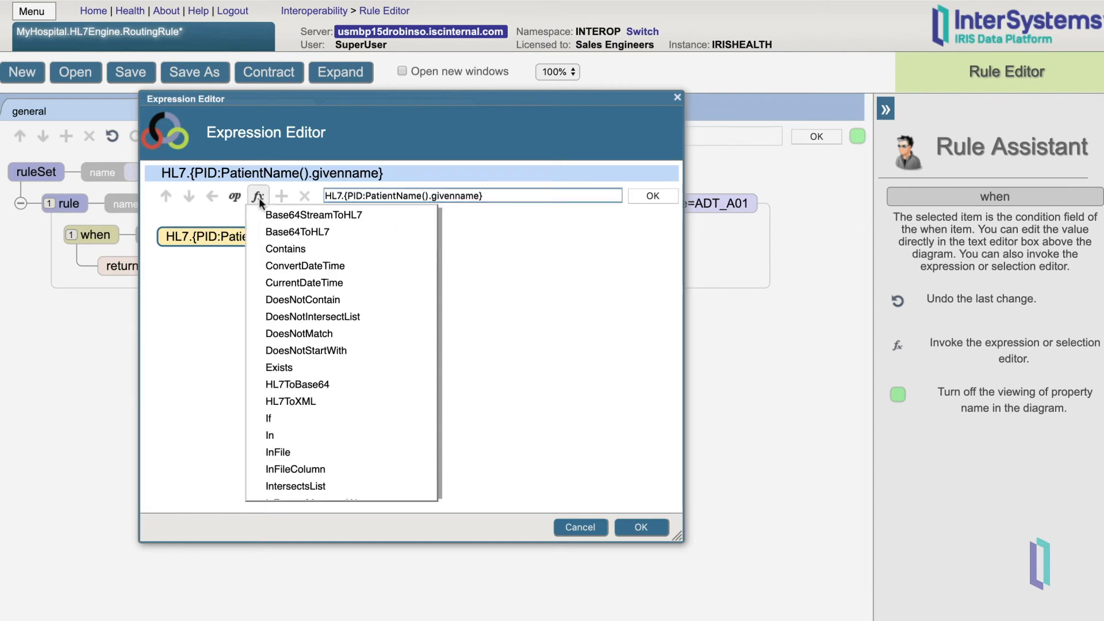
scroll("down", 3)
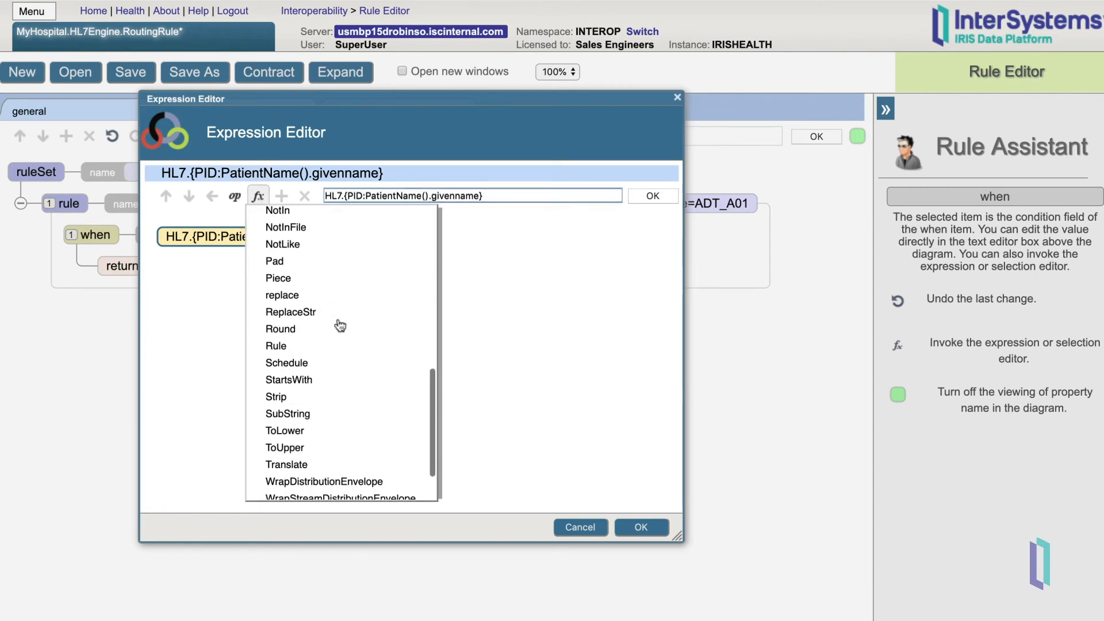
left_click(289, 380)
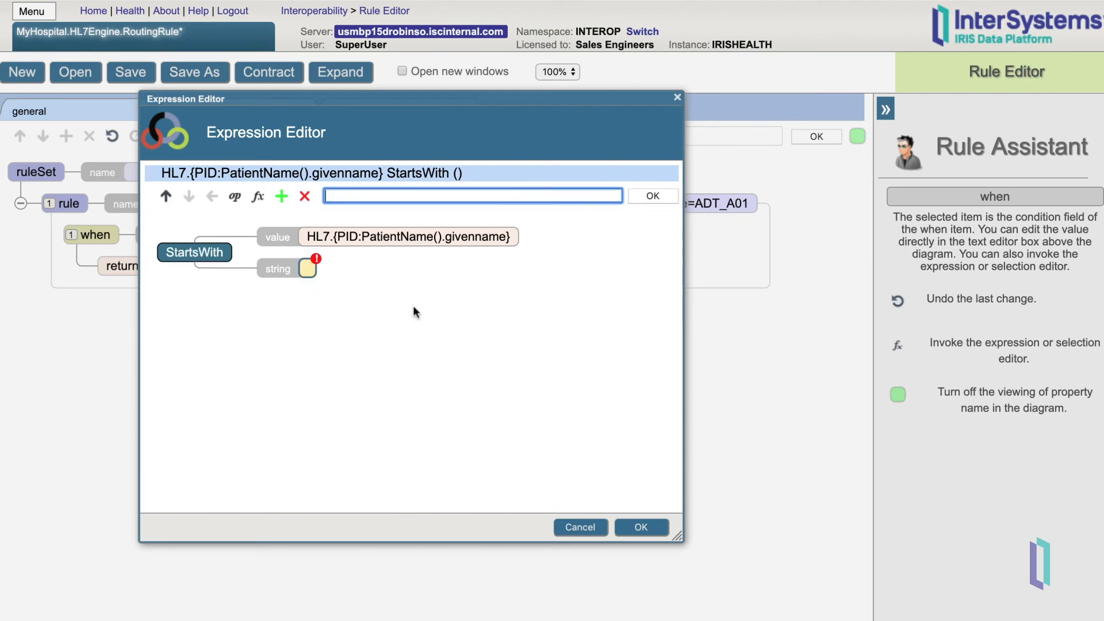
type("\"J\"")
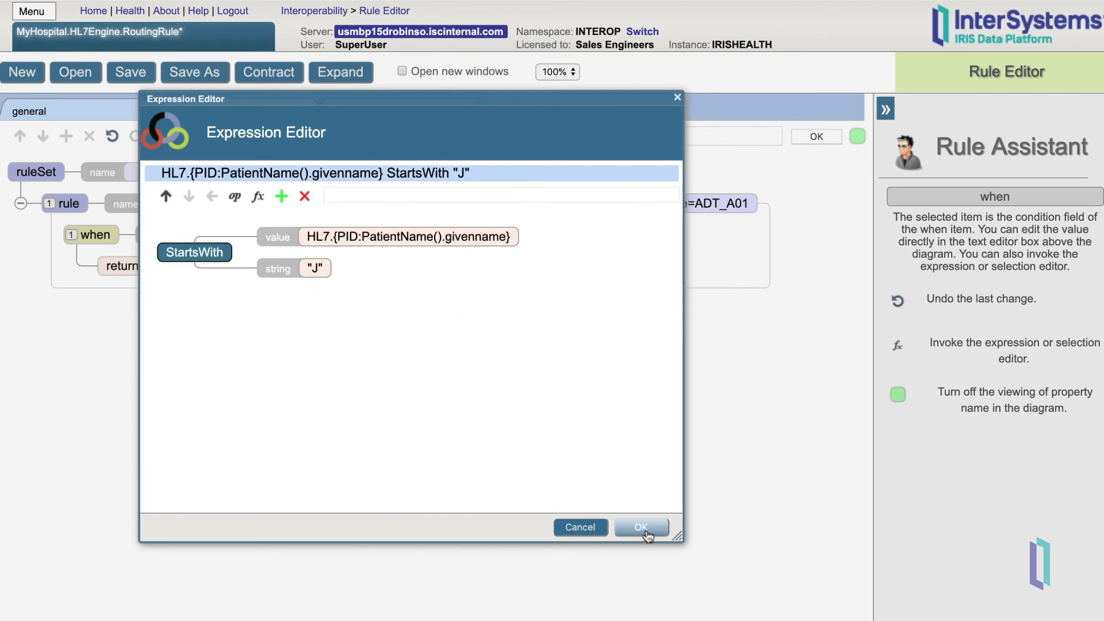
left_click(640, 528)
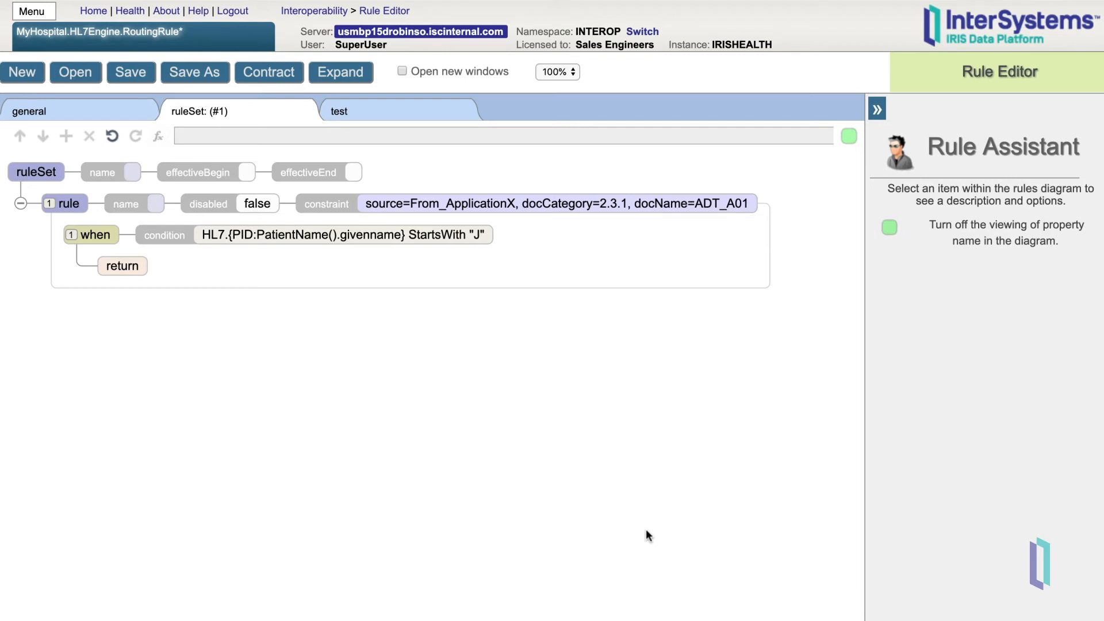
Add a send action under the when clause targeting To_Lab.
left_click(97, 235)
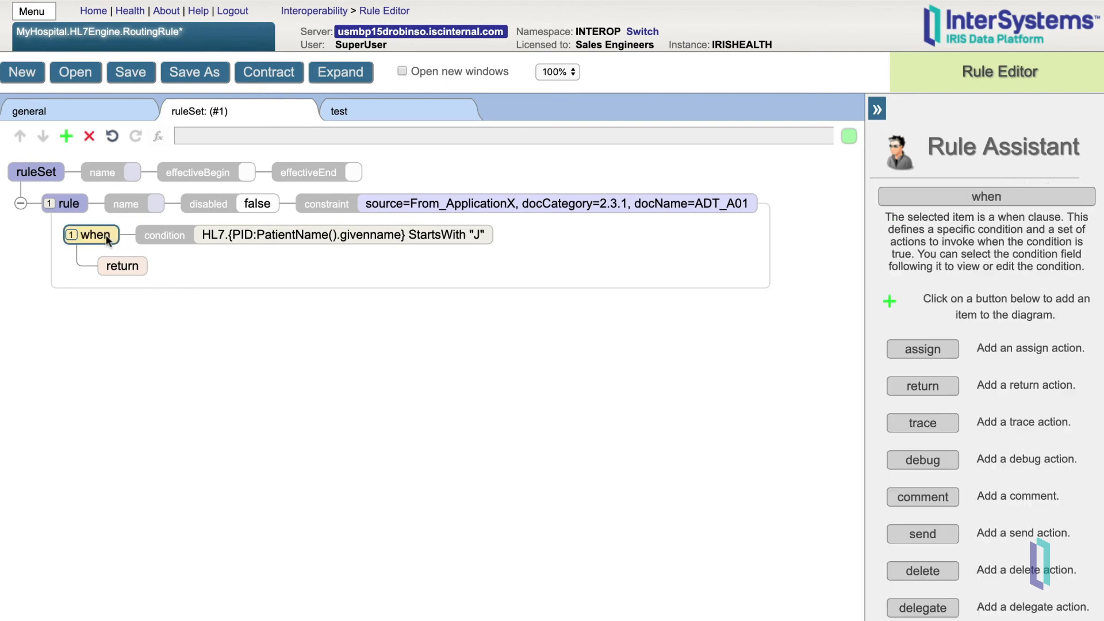
left_click(66, 135)
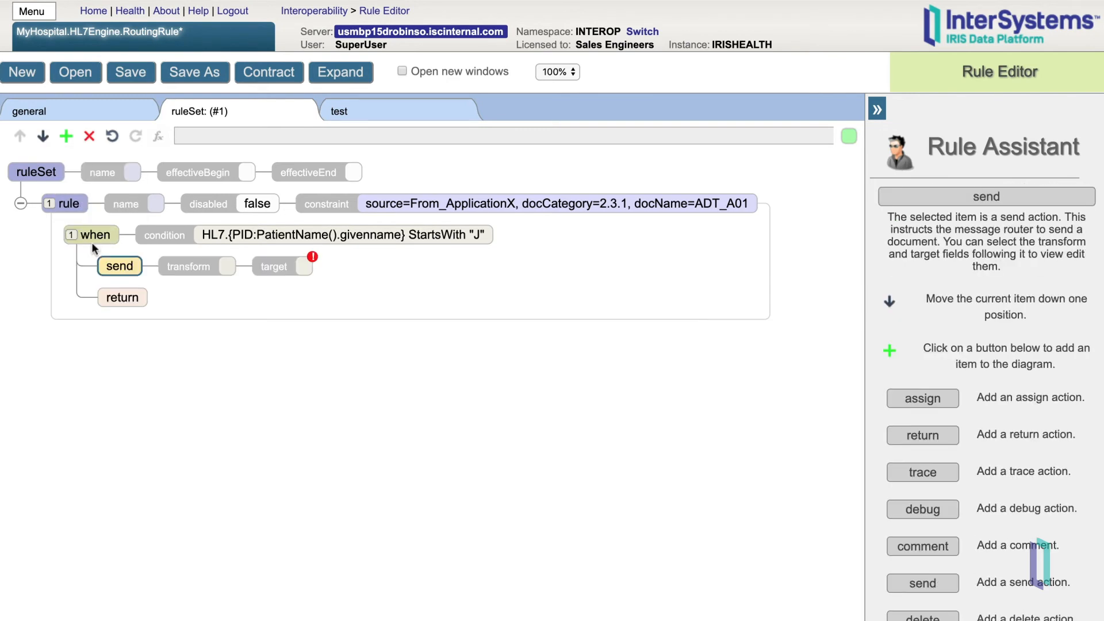
left_click(304, 266)
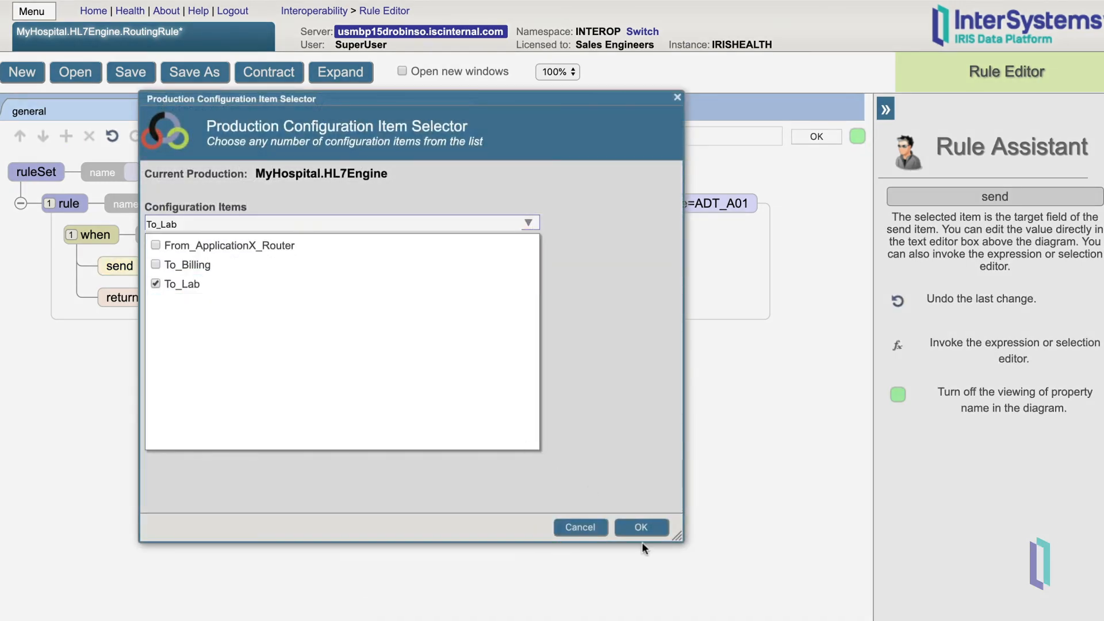
left_click(640, 527)
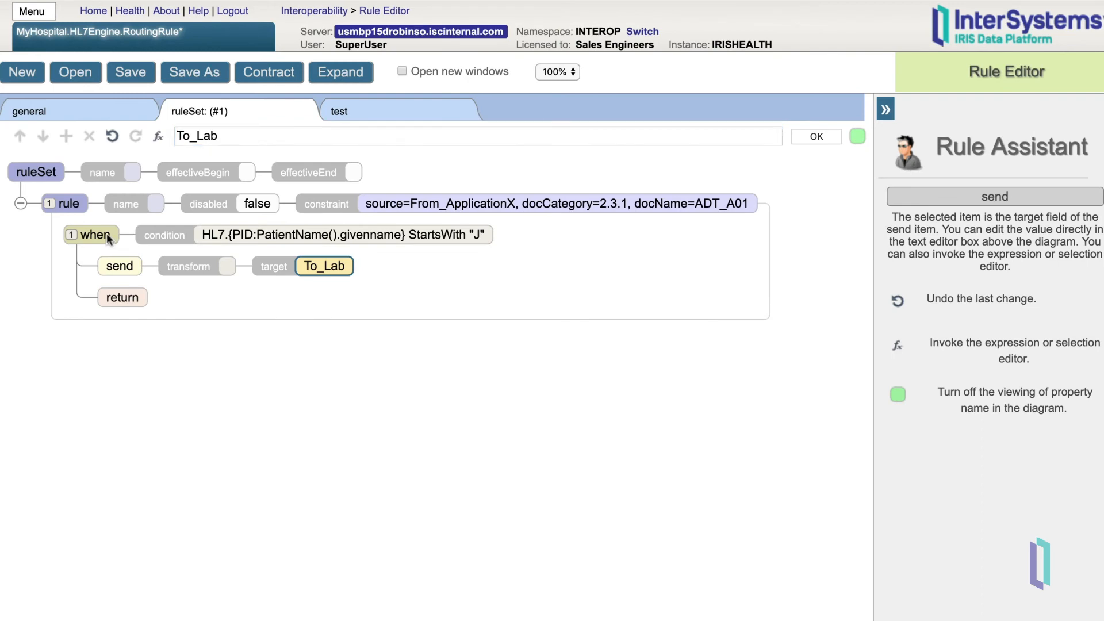
Add a second send action targeting To_Billing ahead of the To_Lab send.
left_click(66, 135)
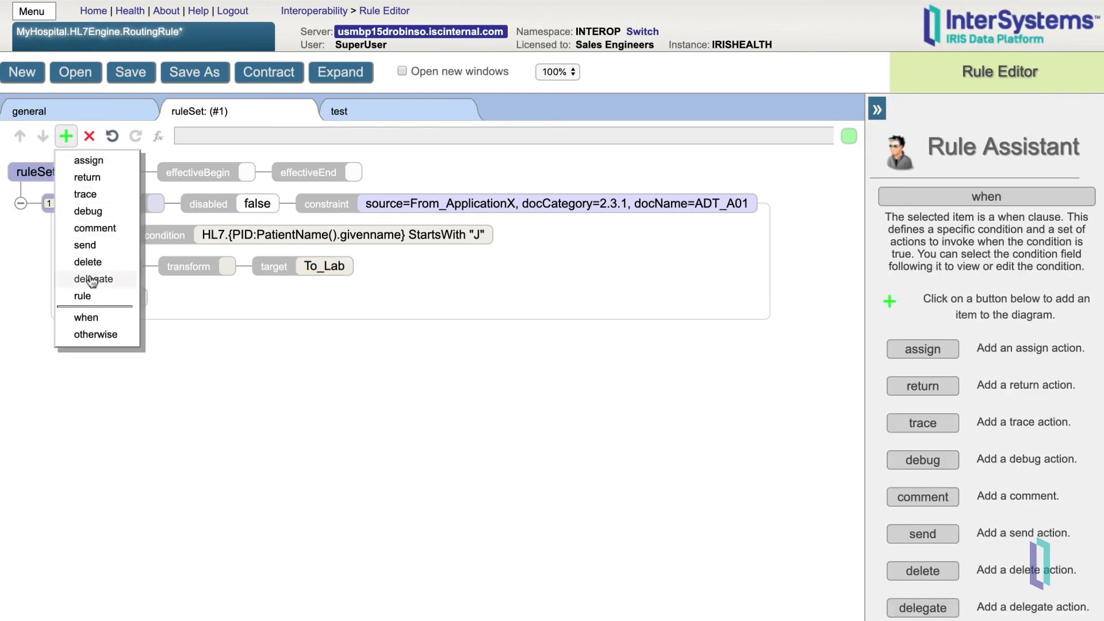
left_click(84, 245)
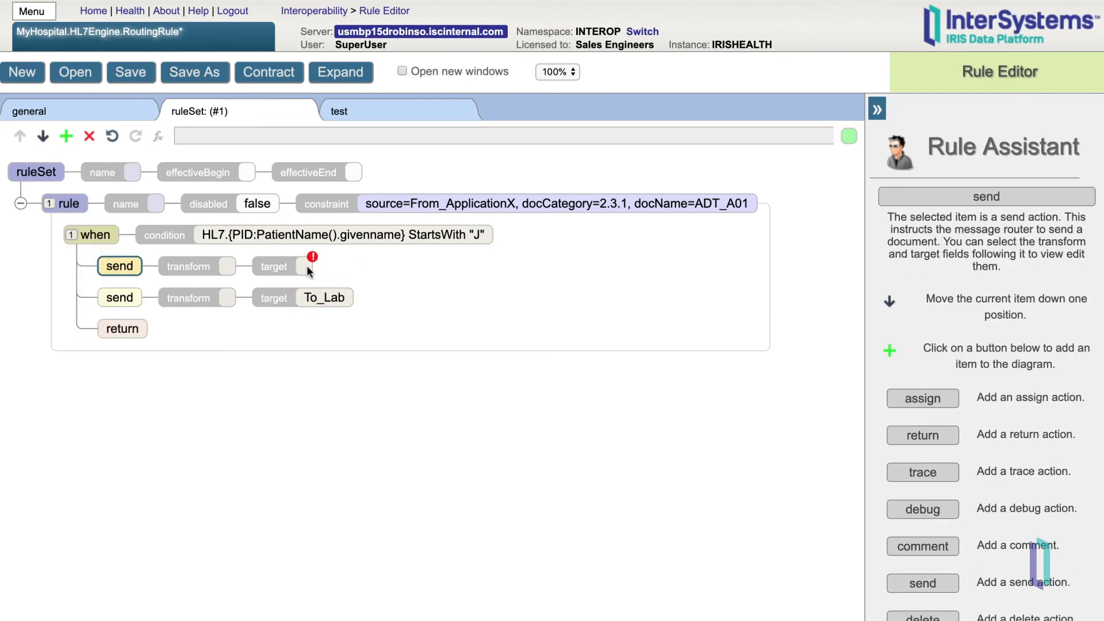
left_click(296, 266)
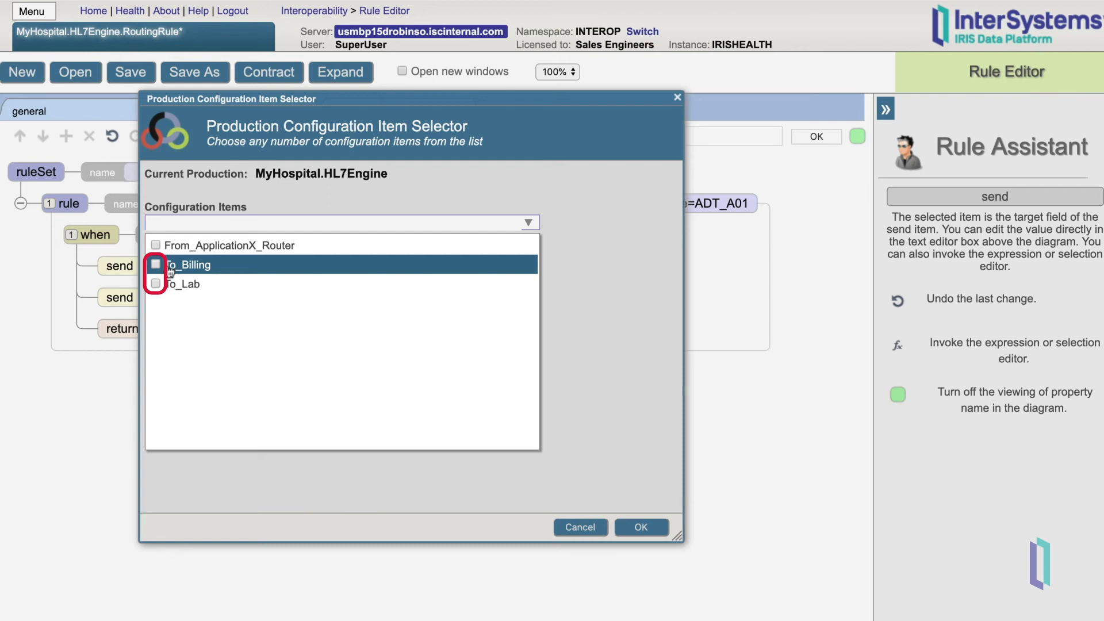
left_click(155, 265)
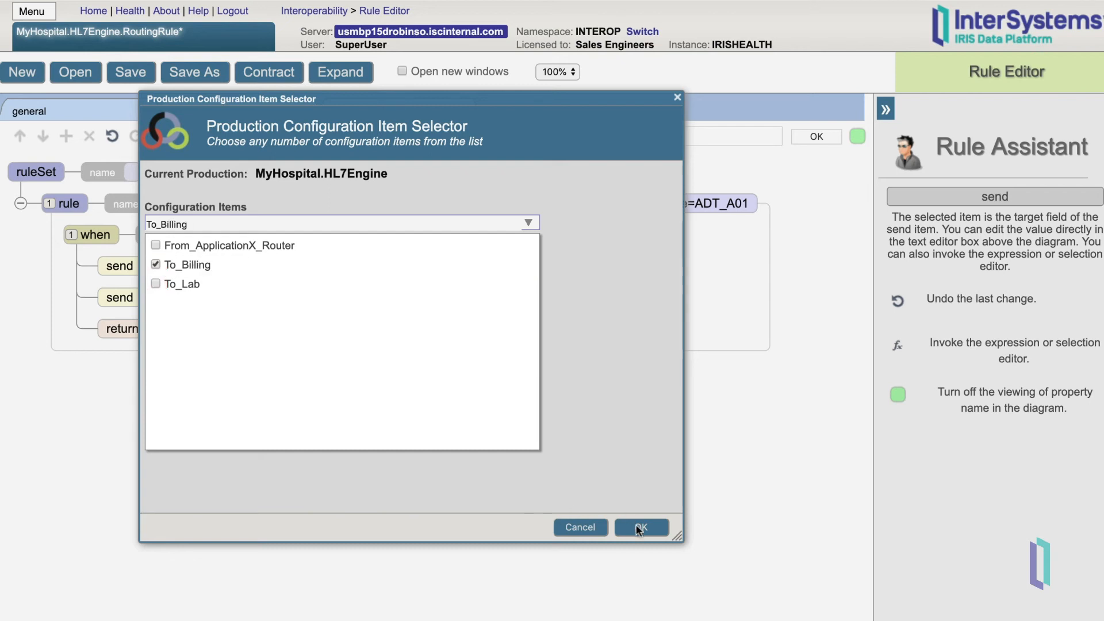
left_click(641, 527)
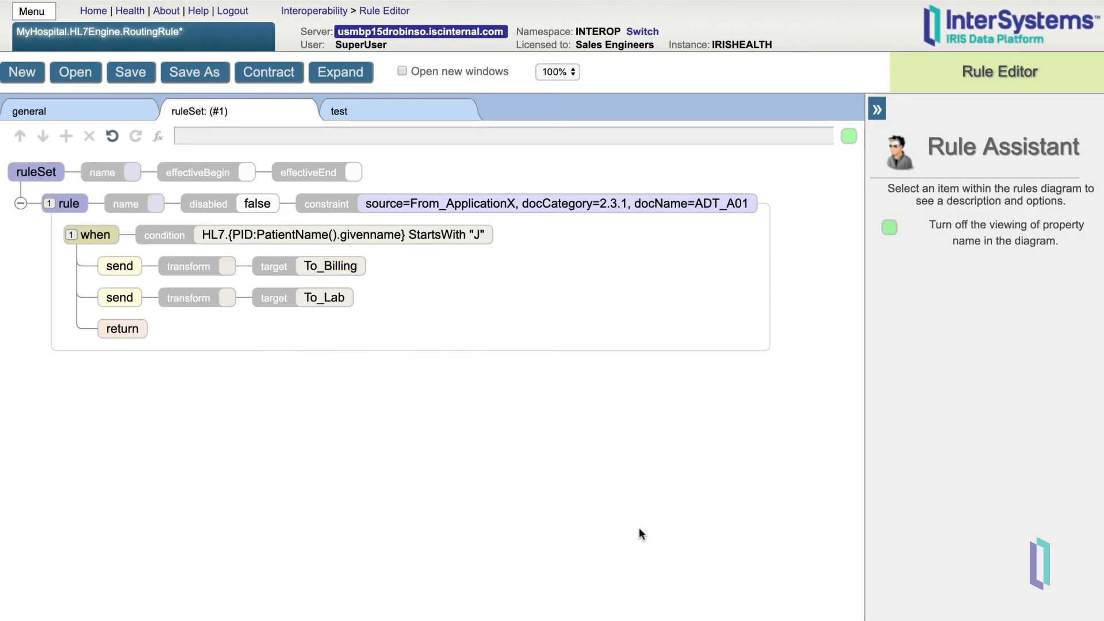
Add a second catch-all rule with condition 1, then save and compile the rule set.
left_click(36, 171)
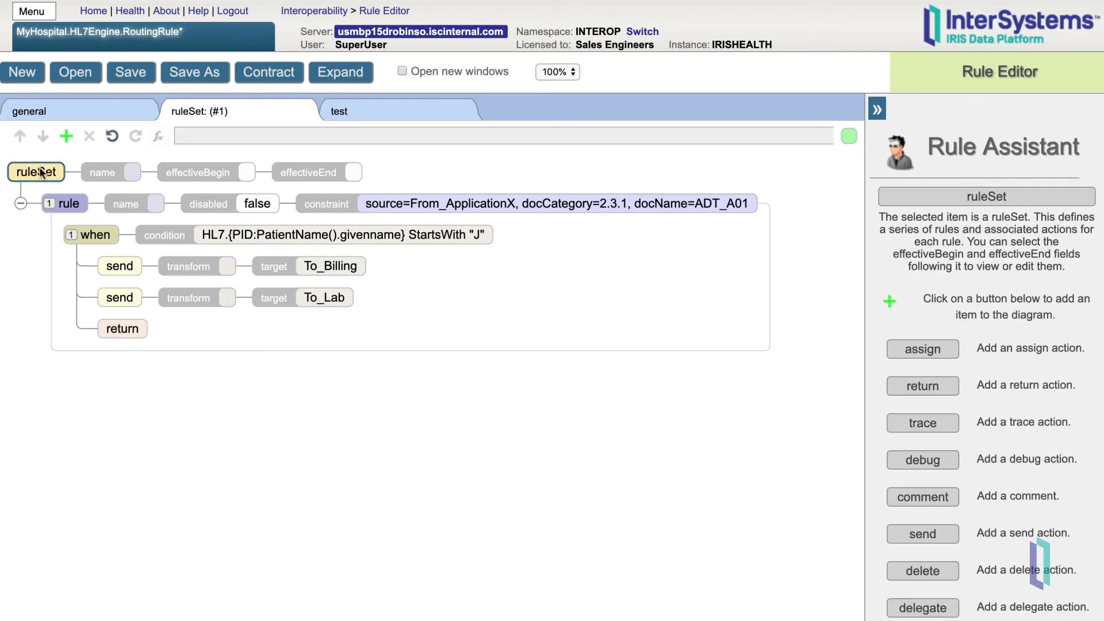
left_click(65, 136)
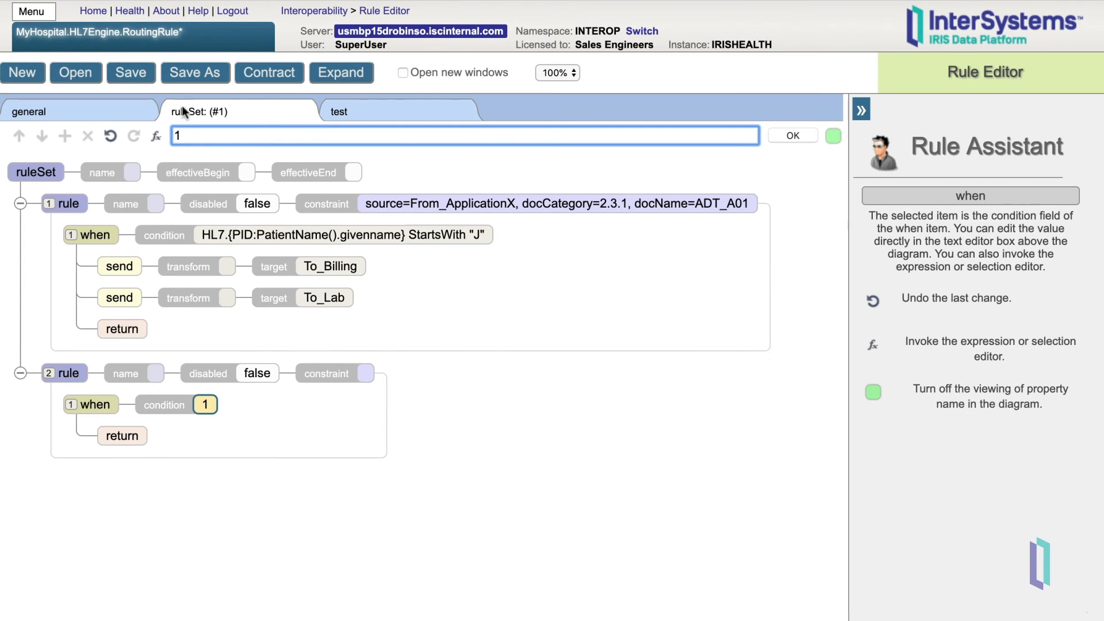
left_click(130, 73)
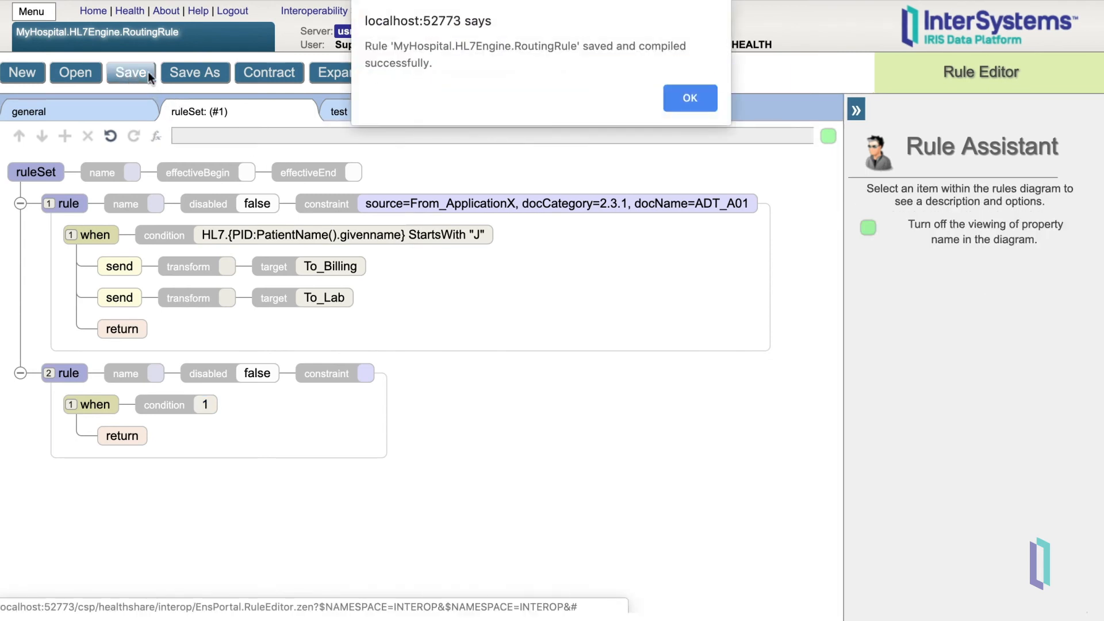
left_click(688, 97)
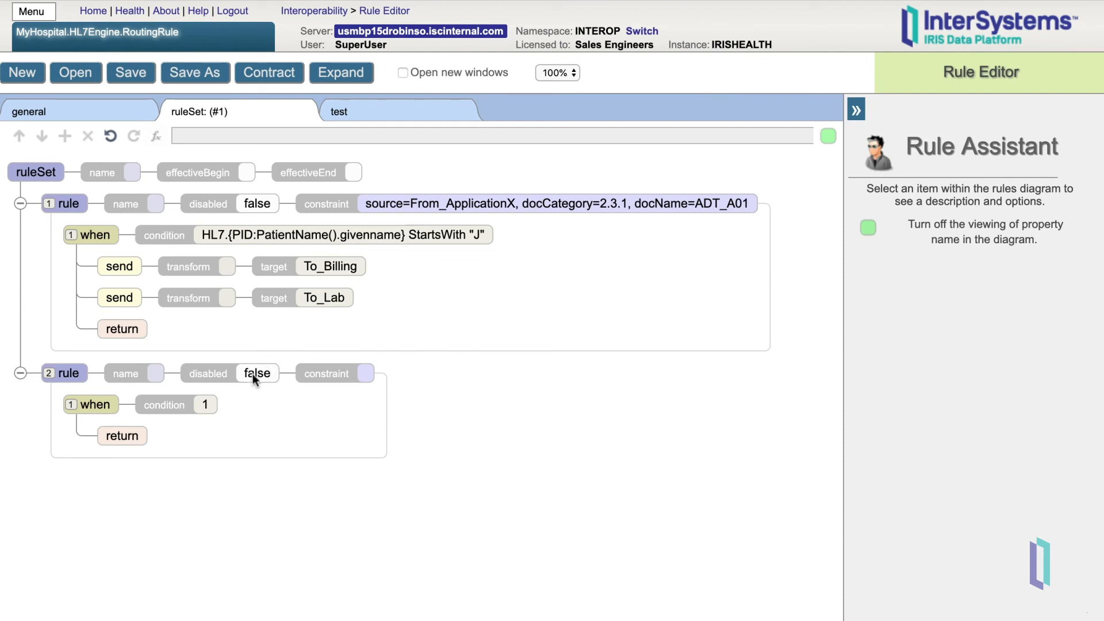
Set up a rule test with Context Document object as User Input and a sample HL7 ADT message.
left_click(258, 372)
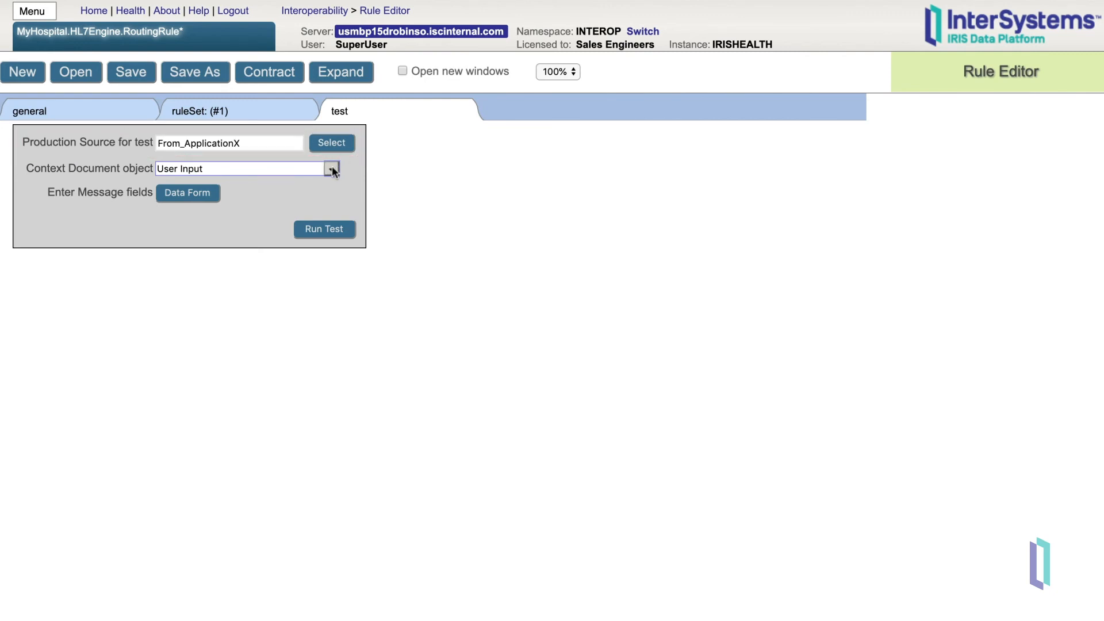
left_click(331, 168)
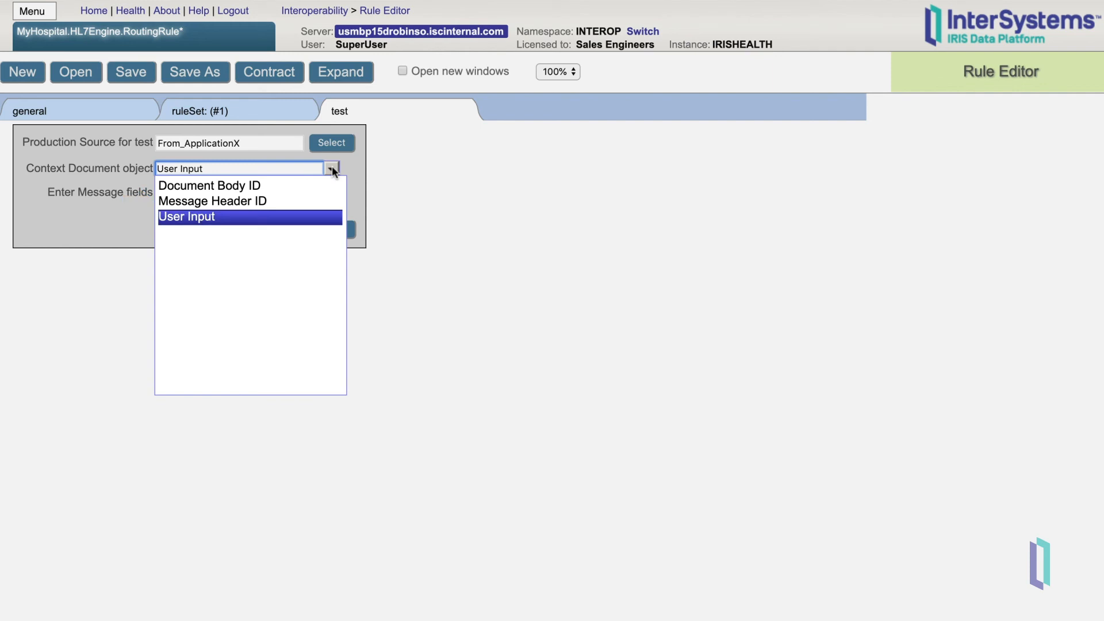
mouse_move(208, 217)
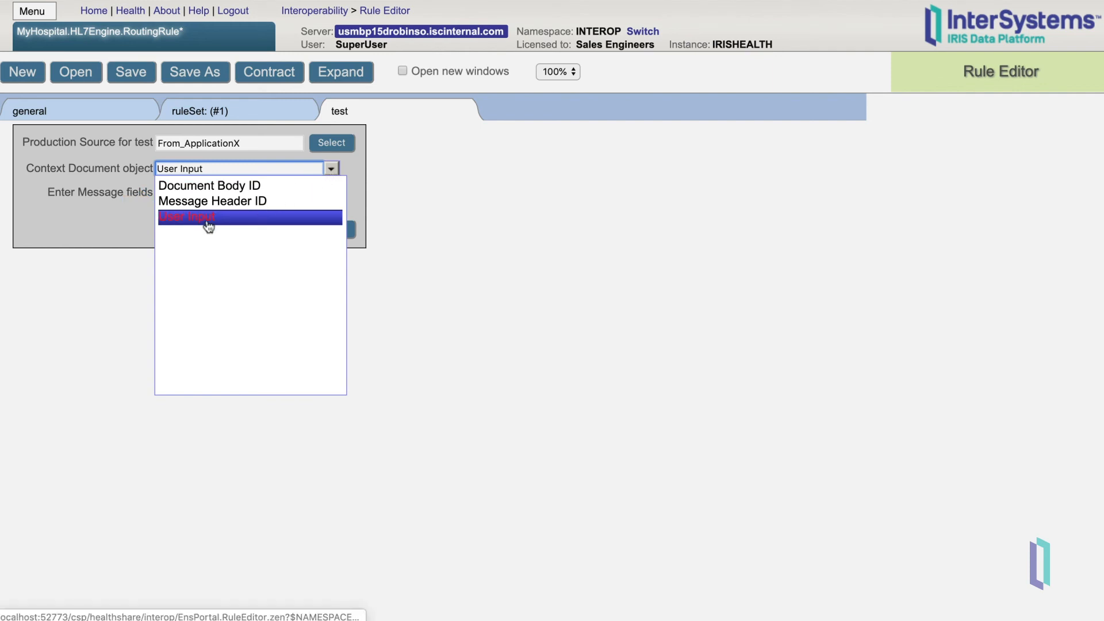
left_click(208, 216)
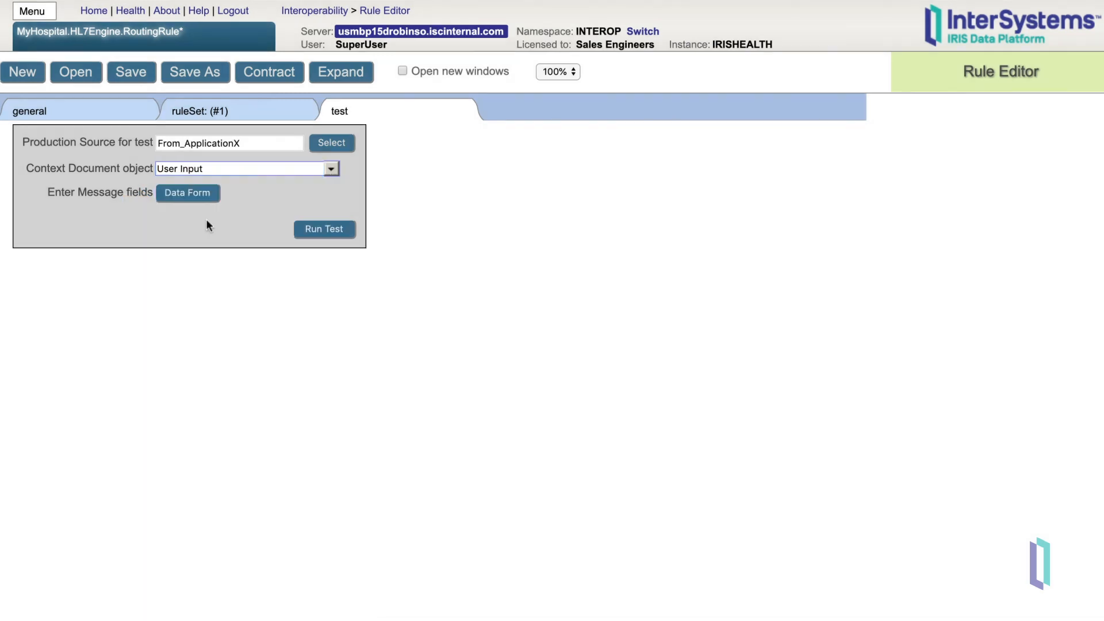
left_click(188, 192)
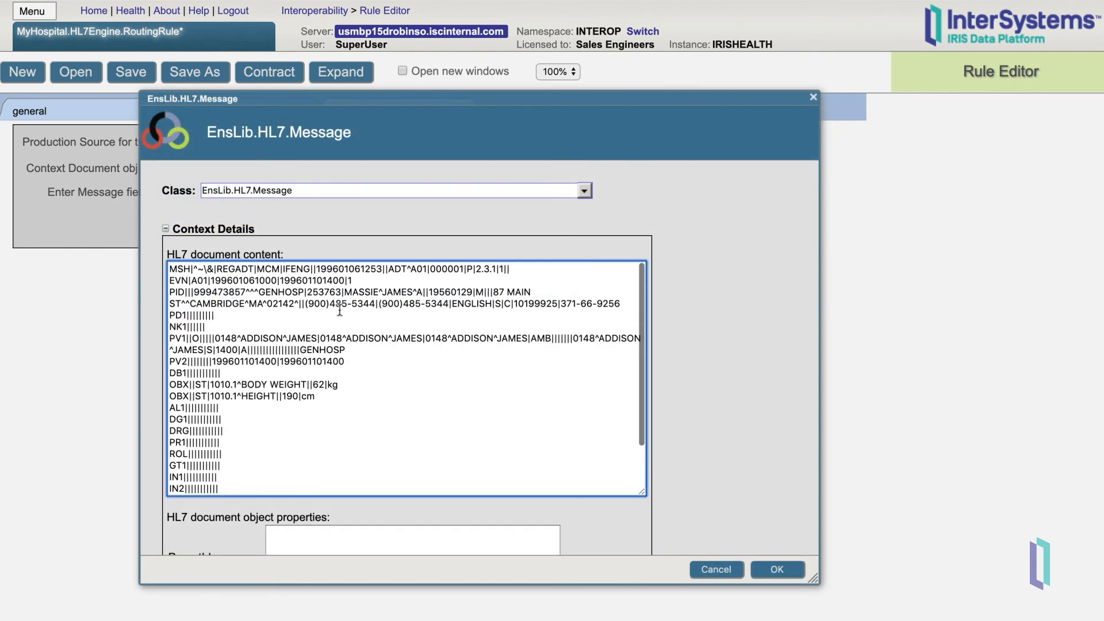
scroll("down", 3)
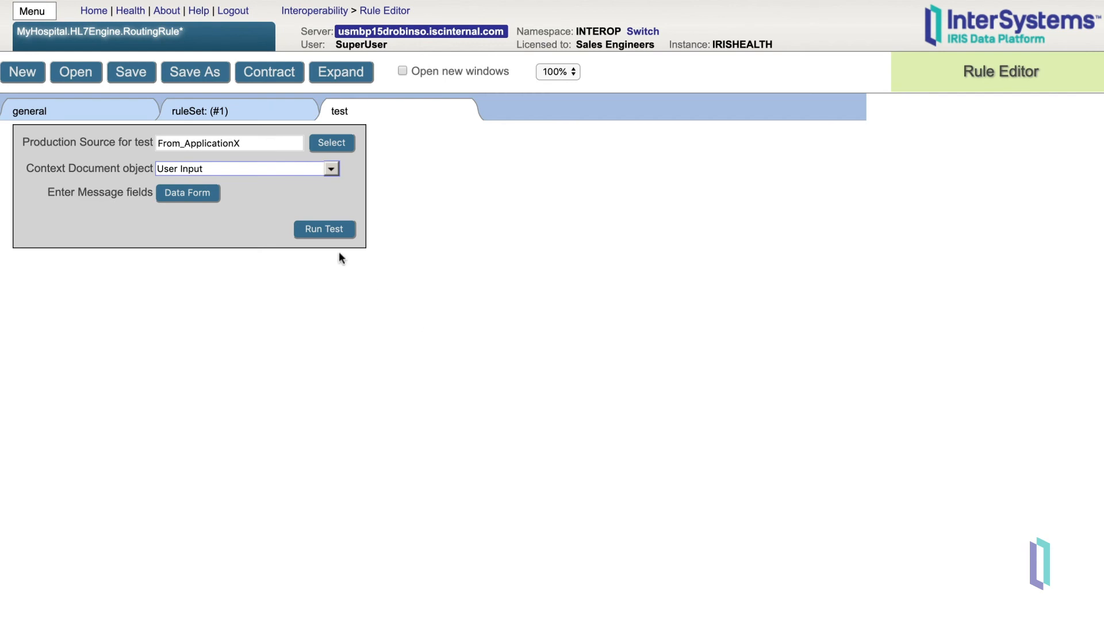
Run the test, returning send actions to To_Billing and To_Lab via rule#1 when#1.
left_click(324, 228)
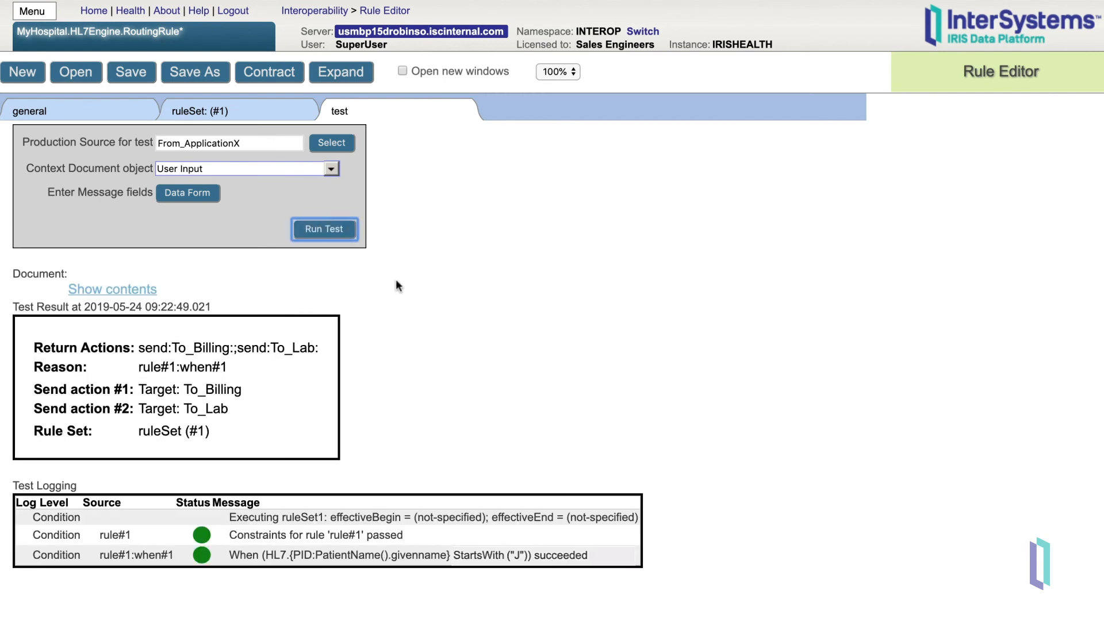
scroll("down", 3)
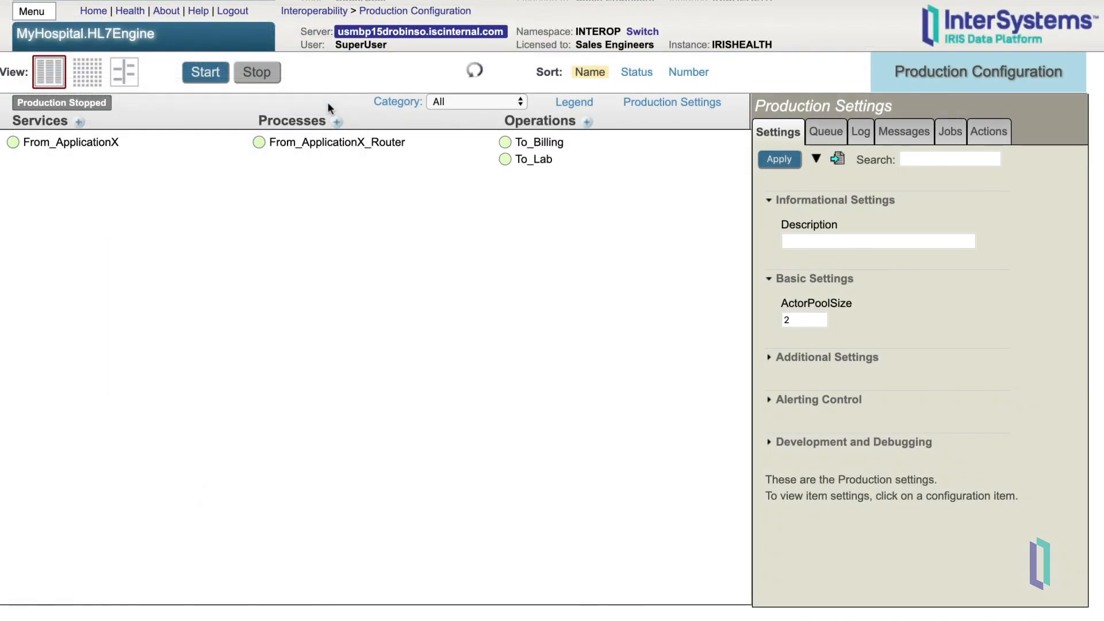
Set From_ApplicationX_Router's BusinessRuleName to MyHospital.HL7Engine.RoutingRule and apply the settings.
left_click(337, 142)
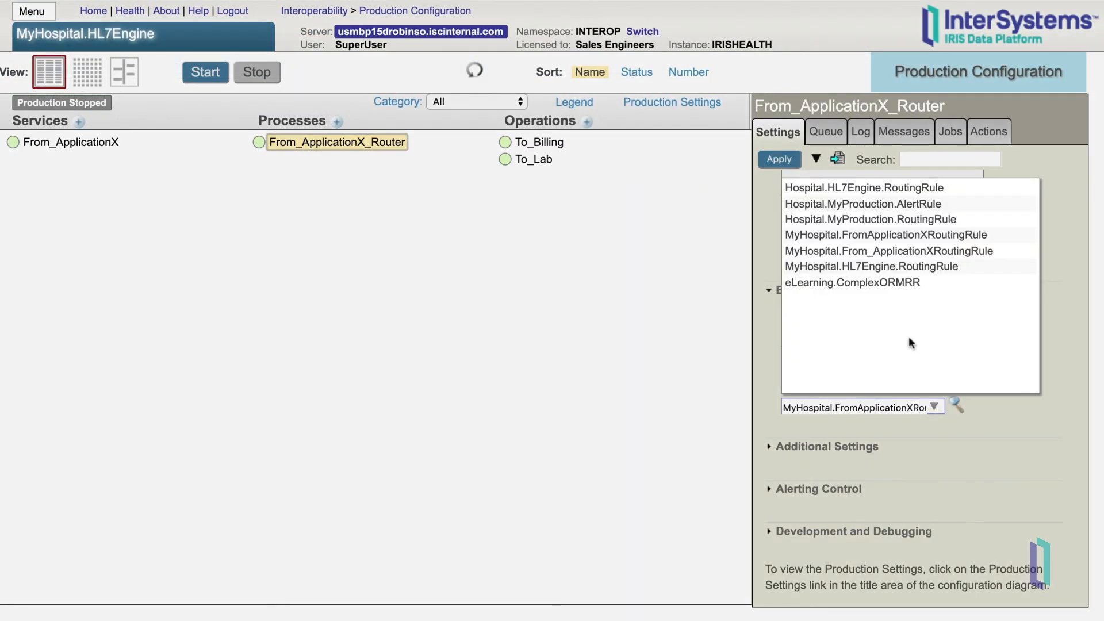
left_click(870, 265)
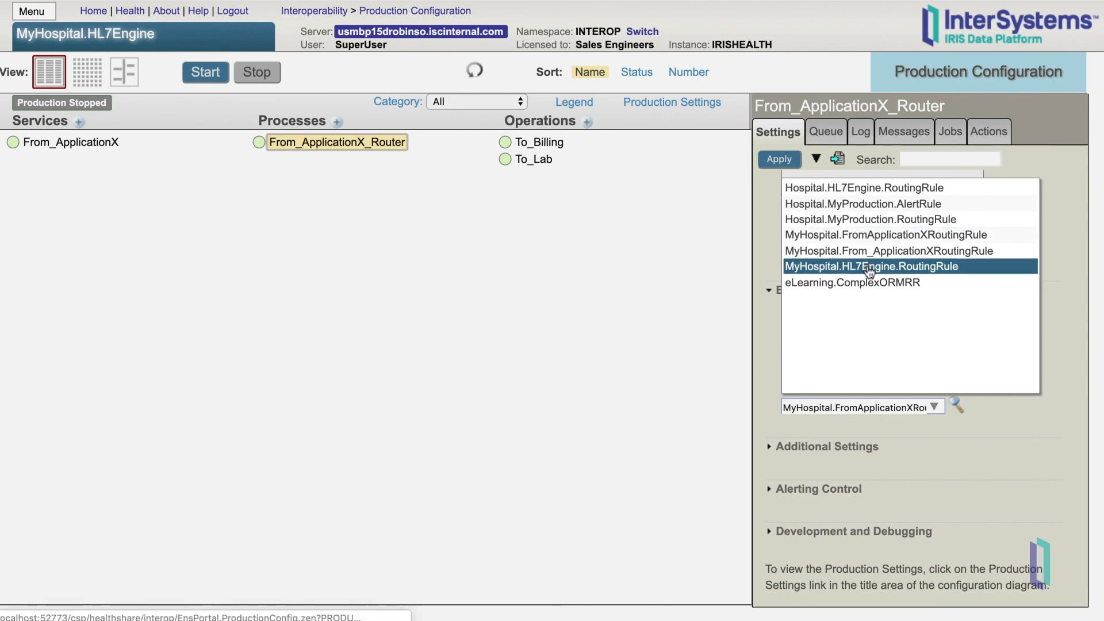
left_click(871, 265)
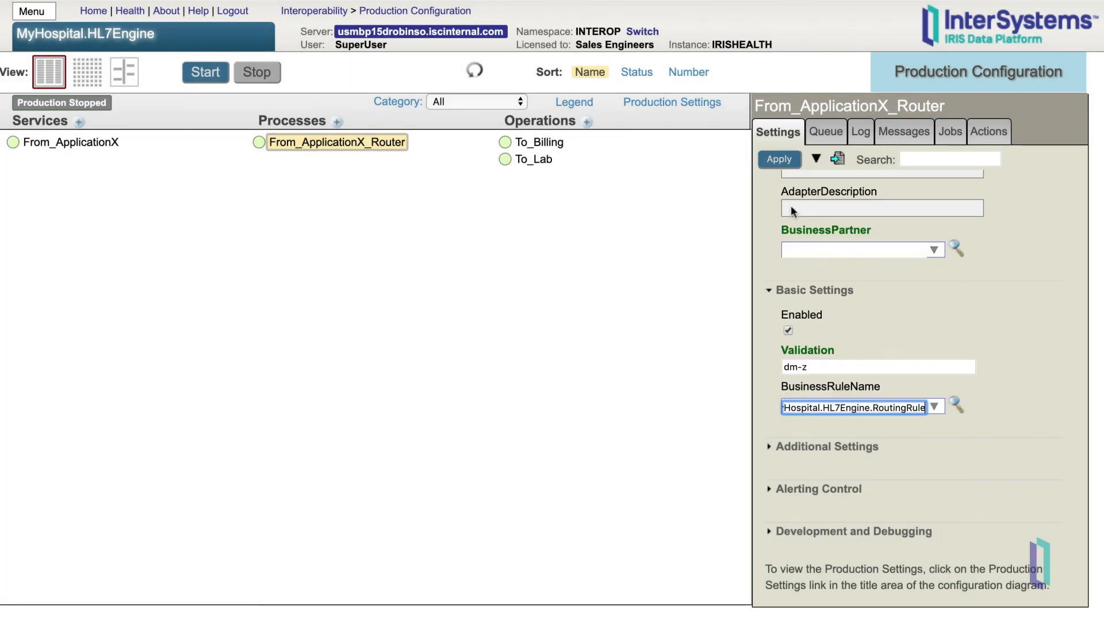
left_click(778, 159)
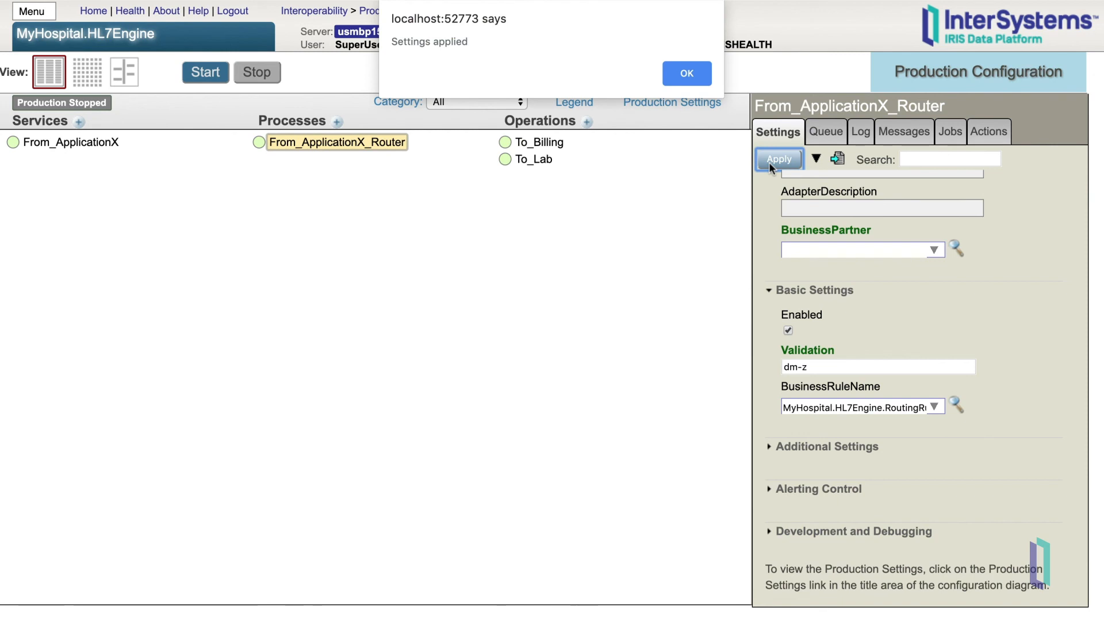
left_click(684, 74)
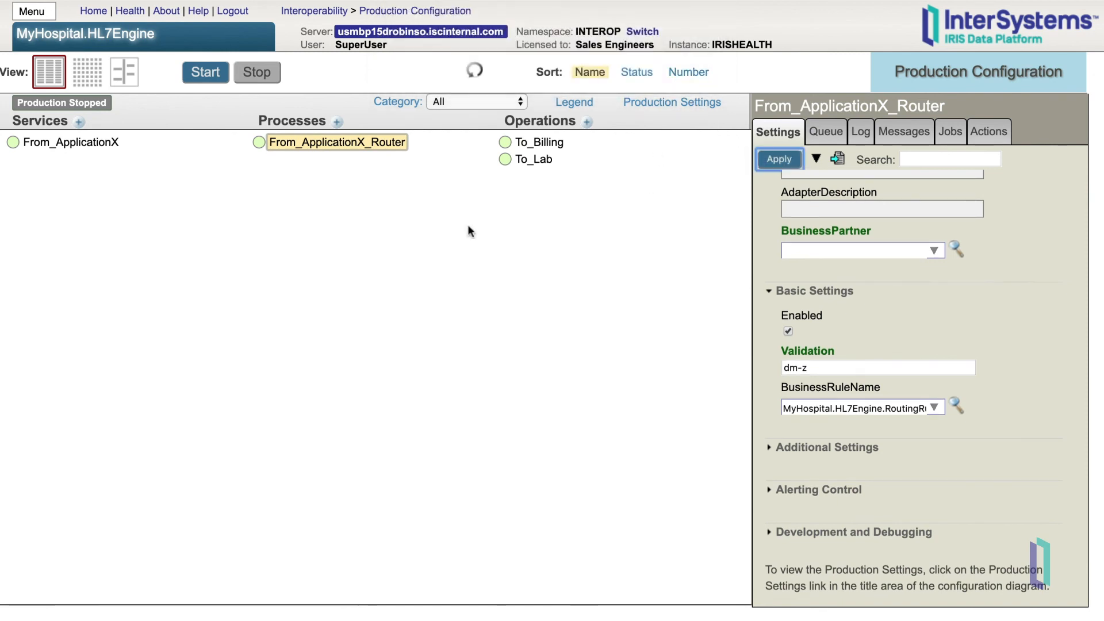